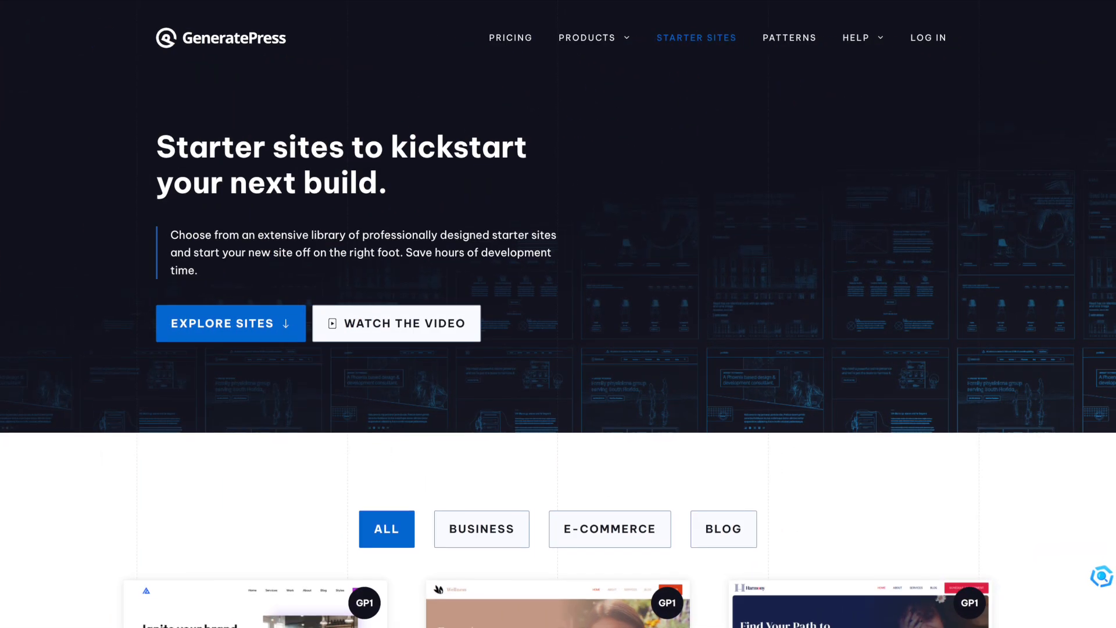
Preview the Affinity starter site and browse its Services, Work, About and Blog pages
scroll("down", 3)
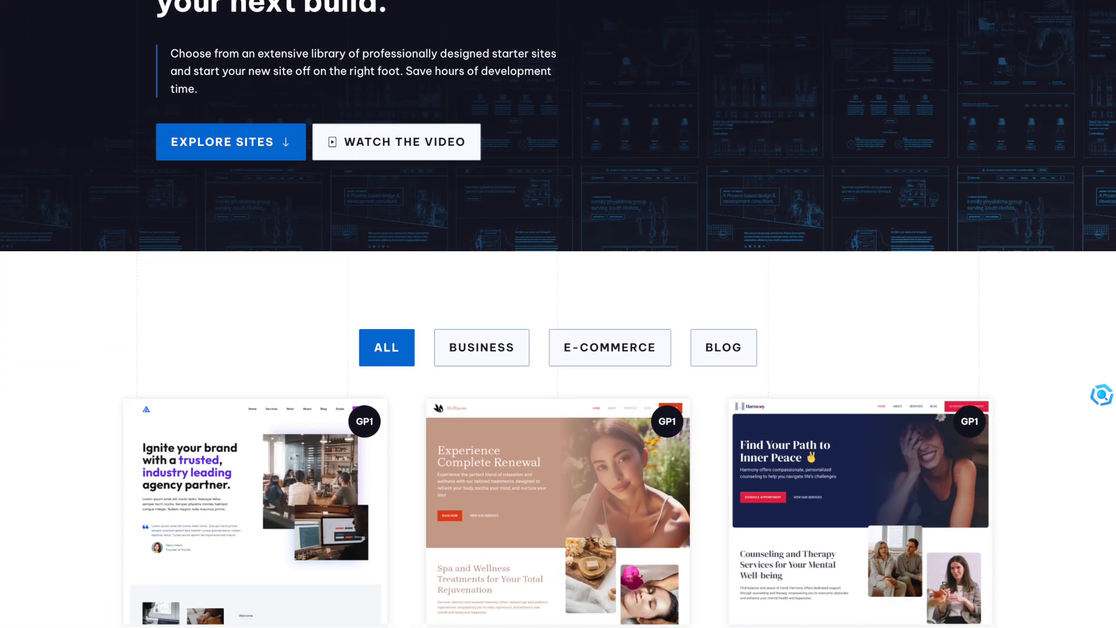
scroll("down", 3)
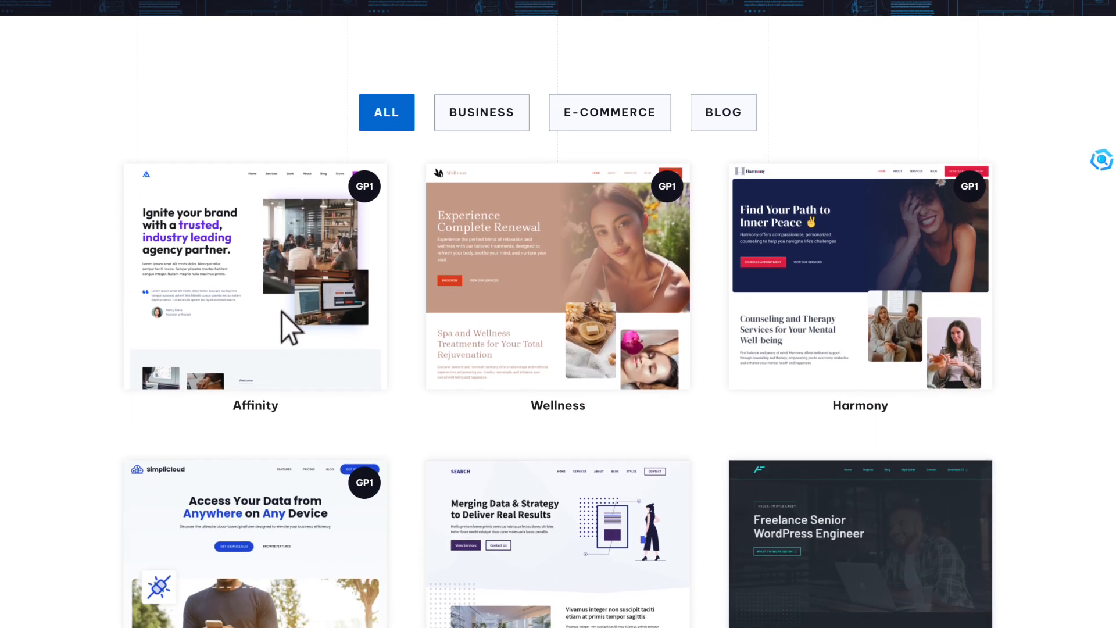
left_click(254, 276)
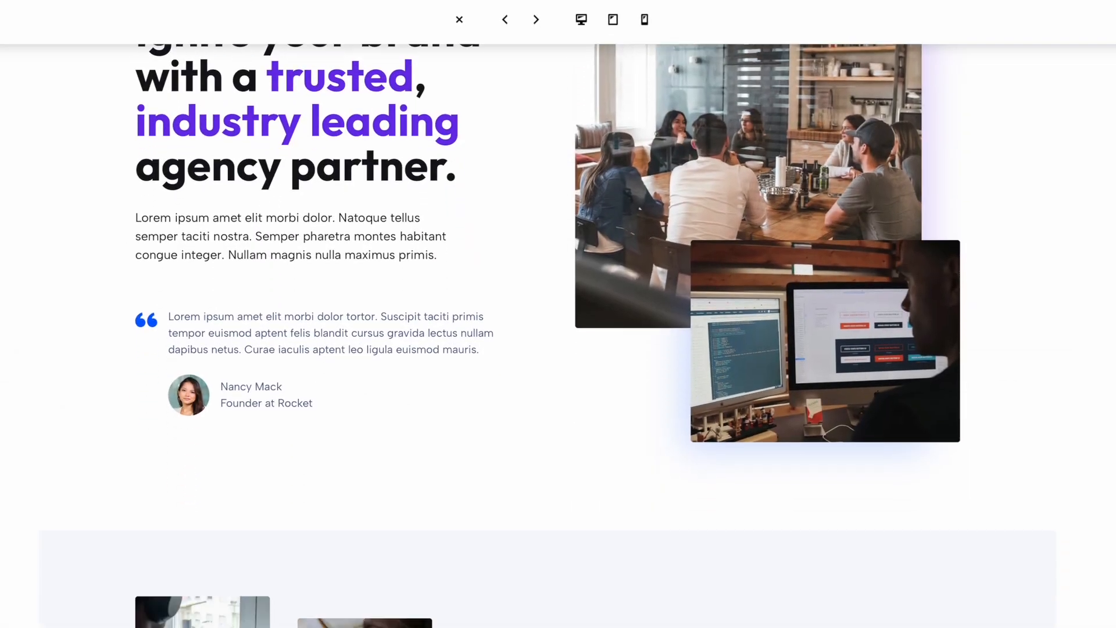
scroll("down", 3)
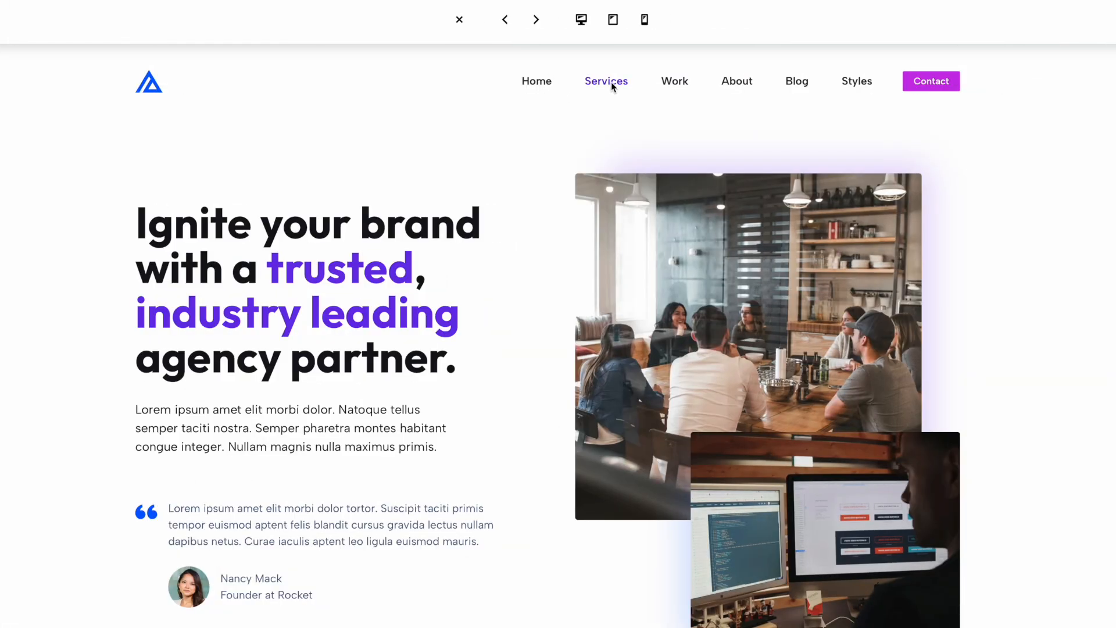
left_click(674, 80)
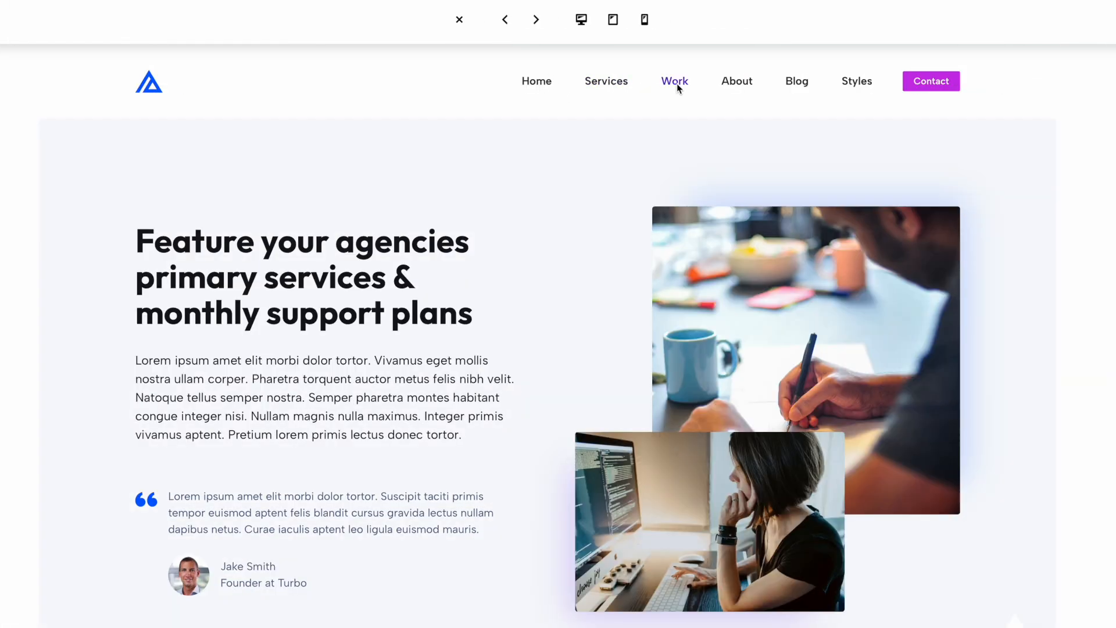
left_click(736, 80)
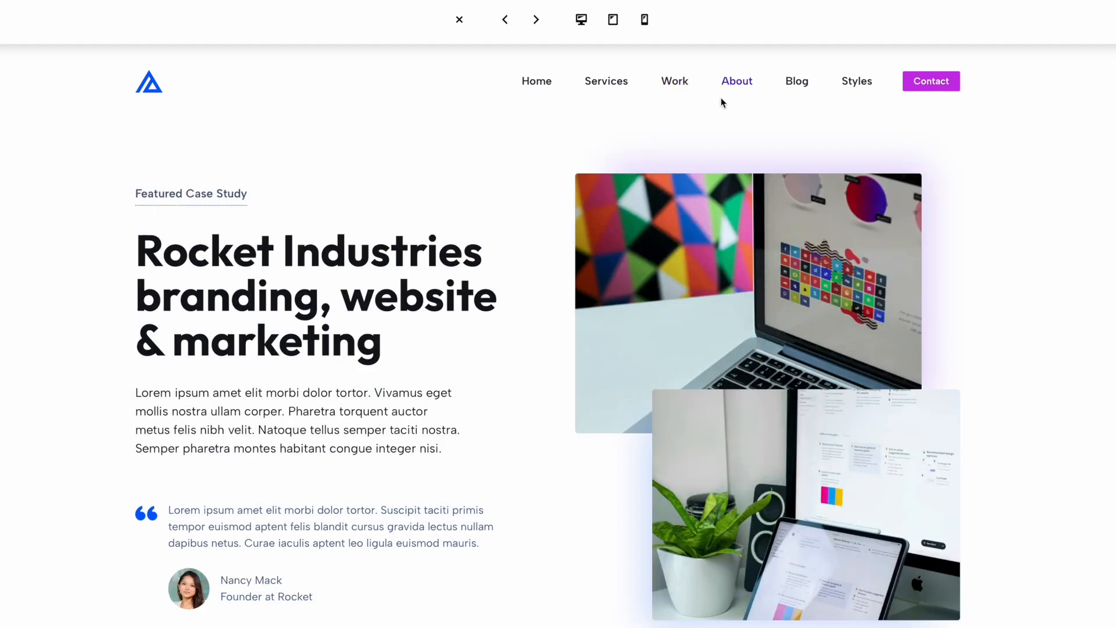
left_click(736, 80)
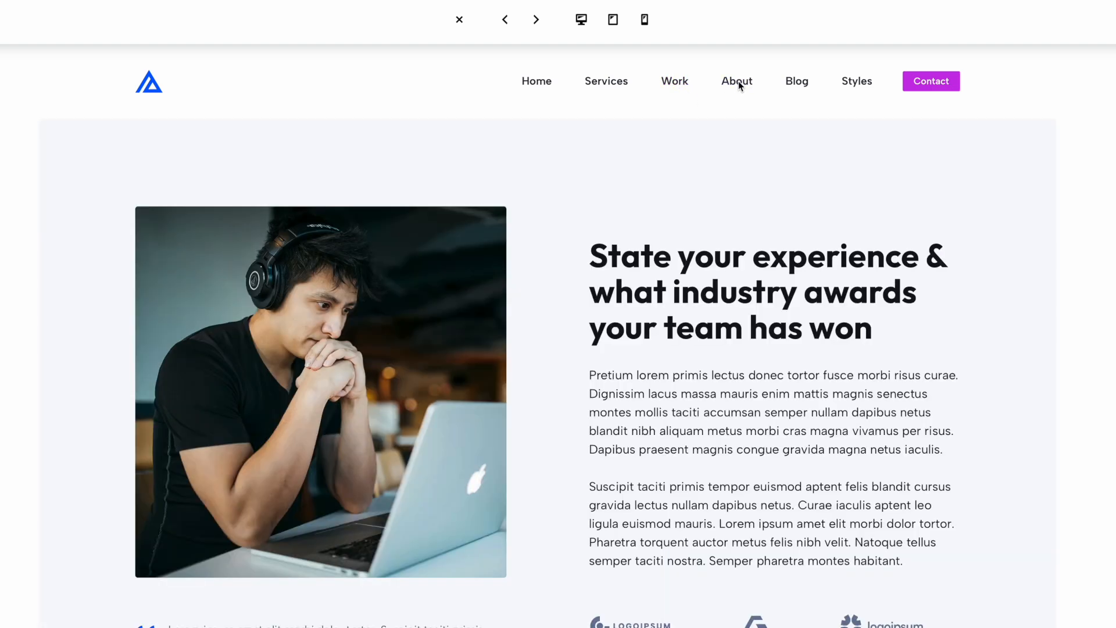
left_click(796, 82)
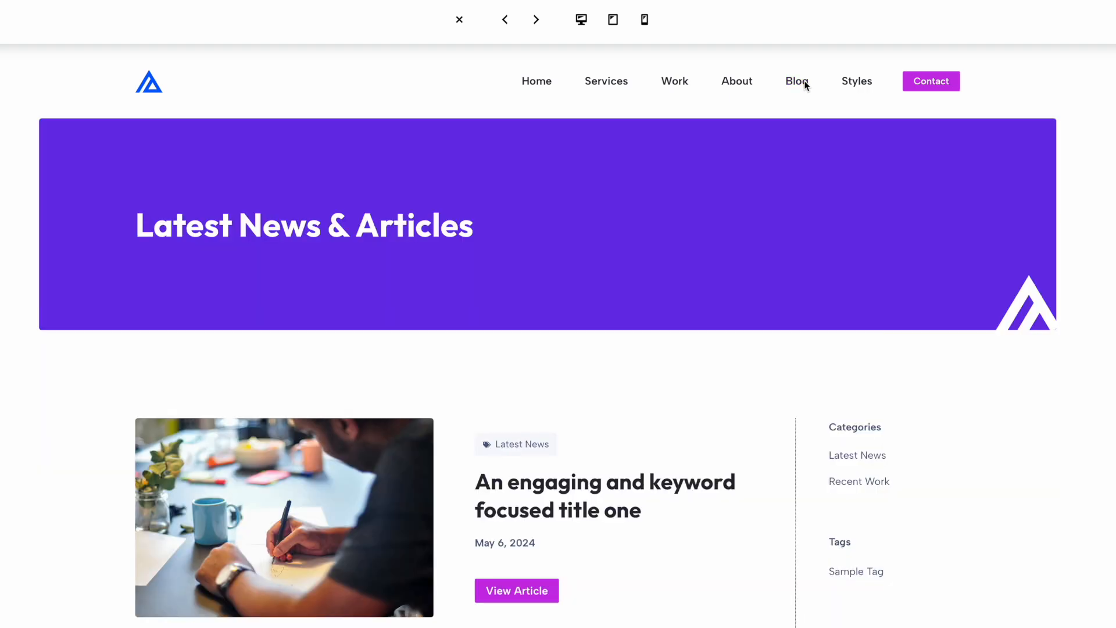
mouse_move(858, 81)
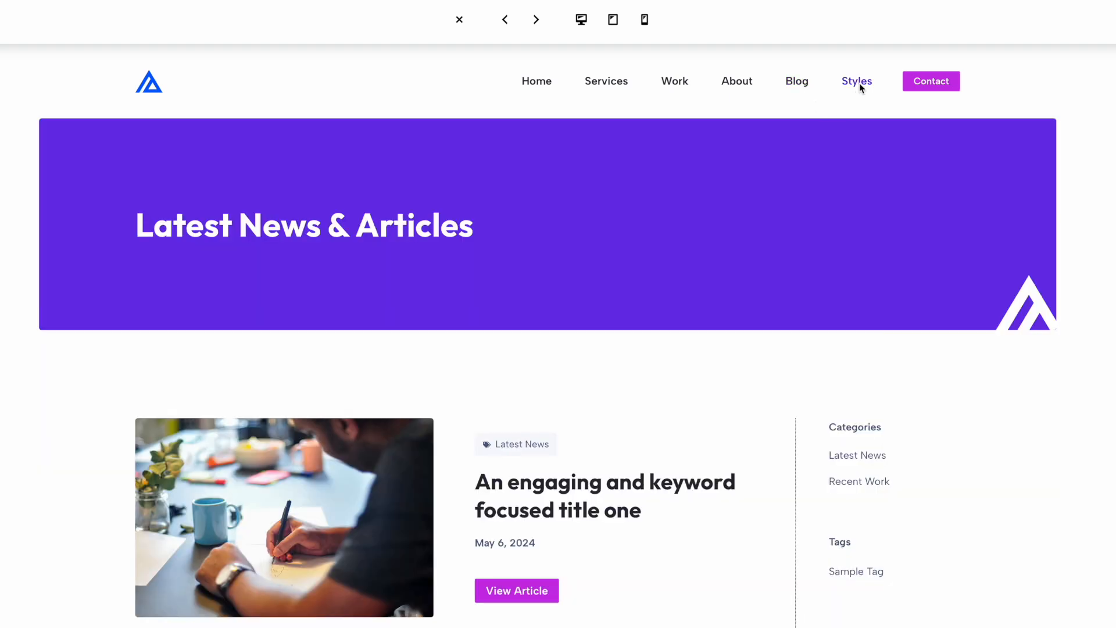
Check the Affinity preview at tablet and phone widths, then leave the preview
left_click(611, 20)
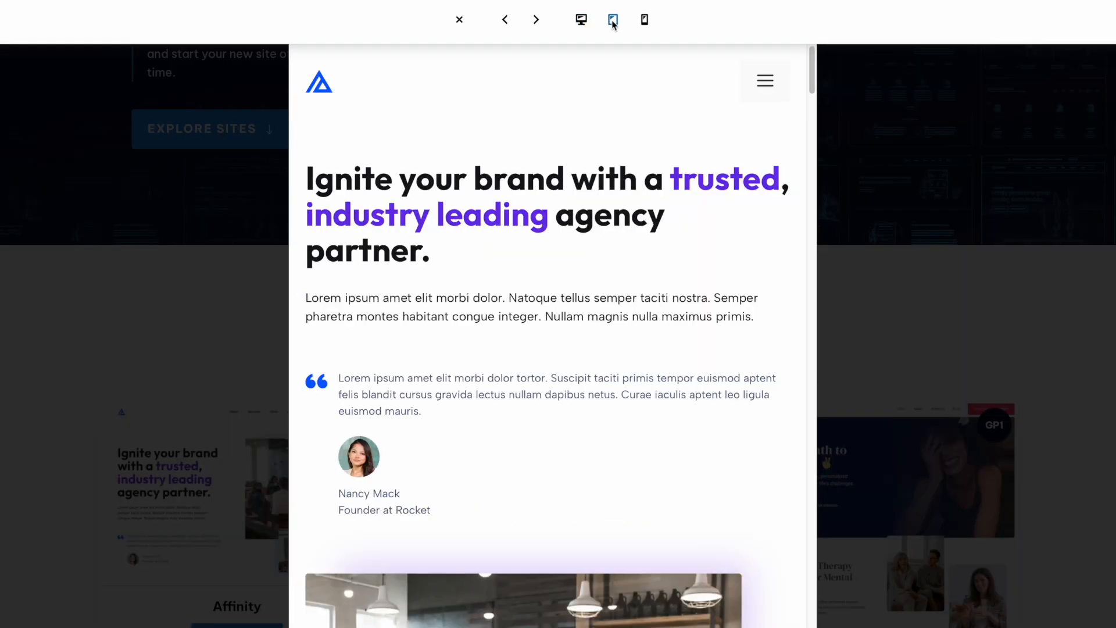
left_click(643, 20)
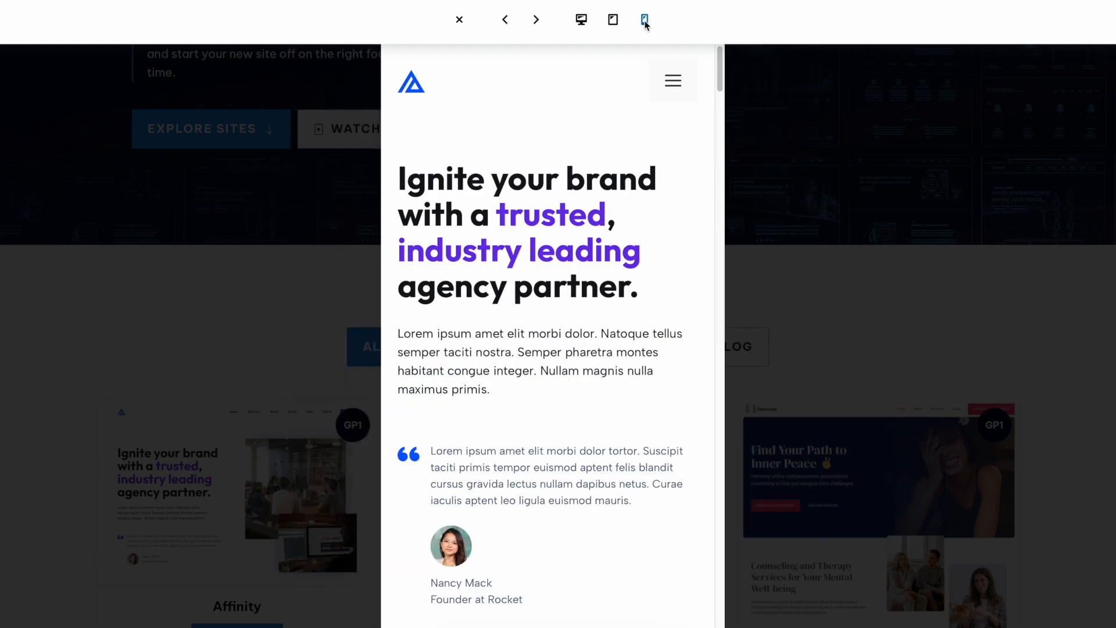
left_click(459, 20)
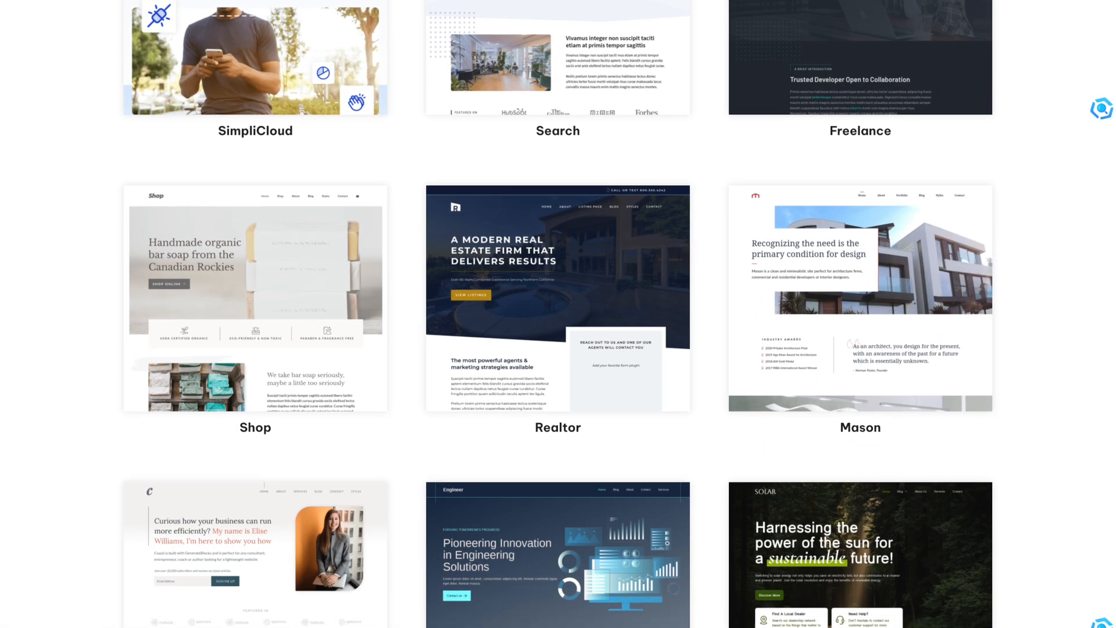
scroll("down", 3)
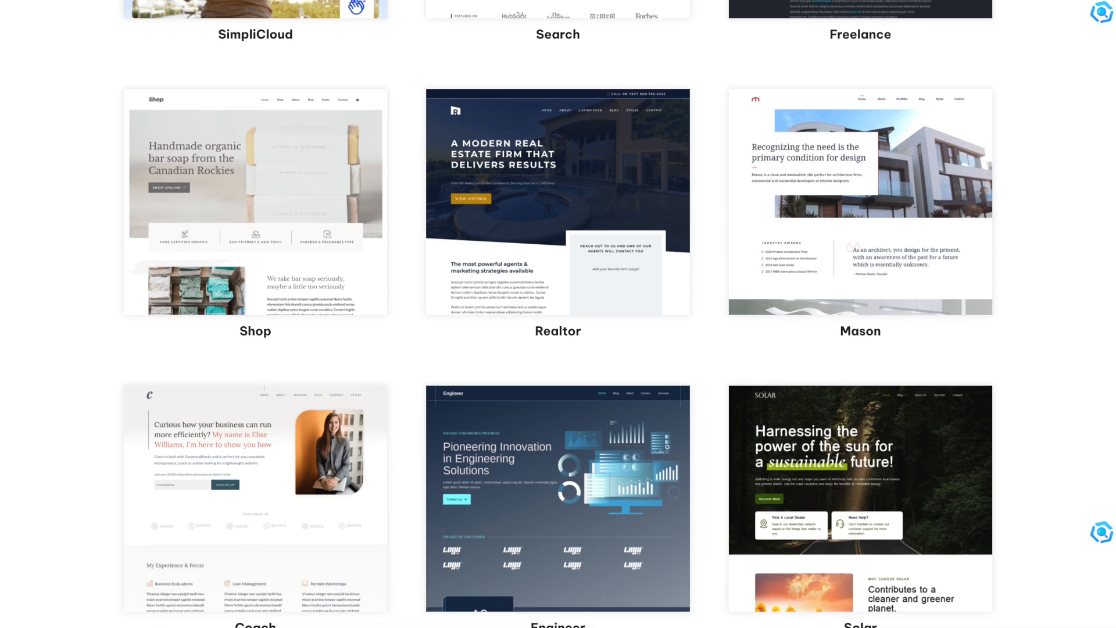
scroll("down", 3)
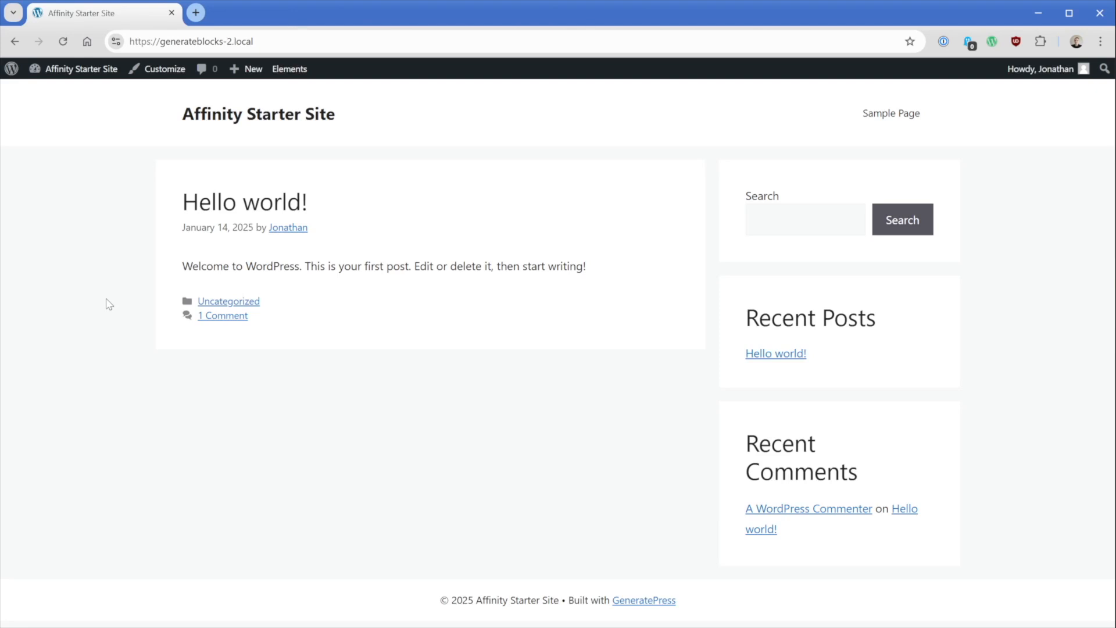
mouse_move(82, 85)
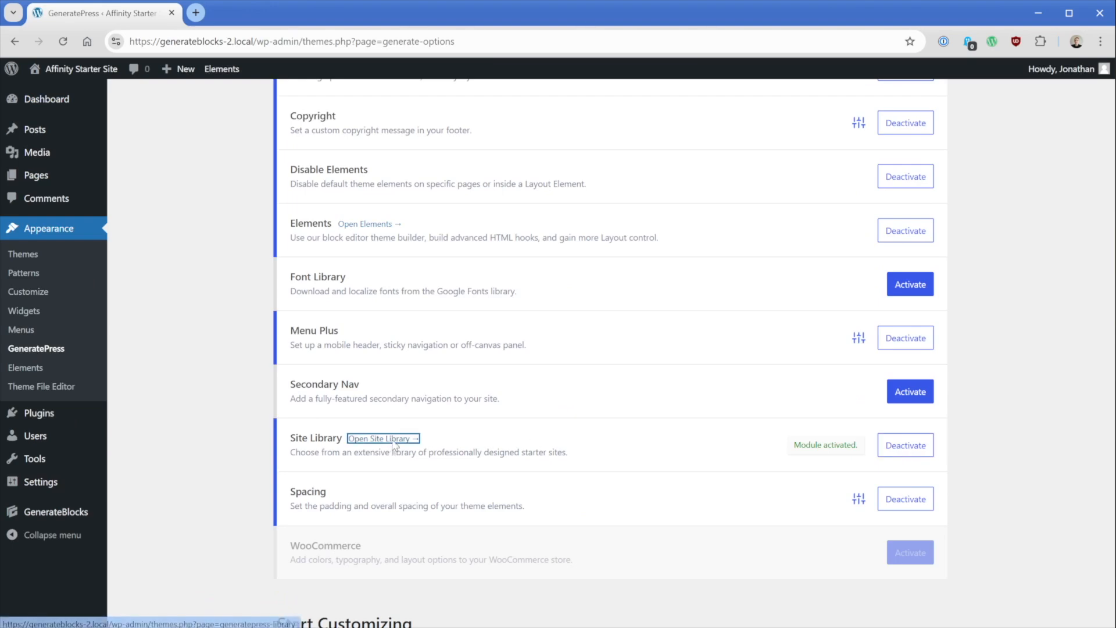
Import the Affinity starter site from the Site Library and view the imported site
left_click(379, 439)
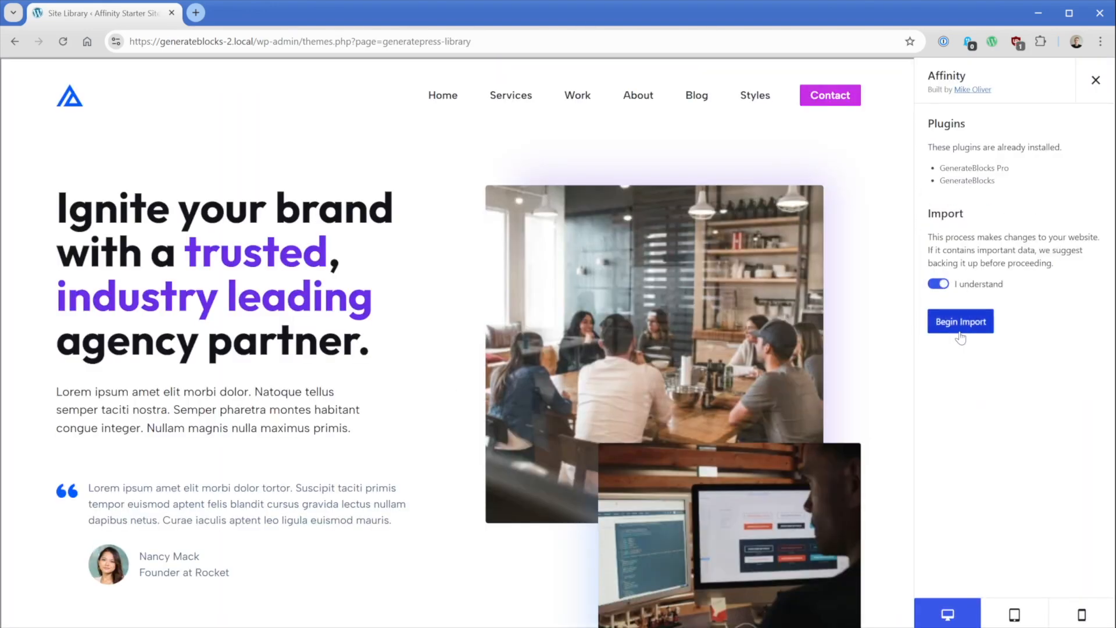
left_click(961, 321)
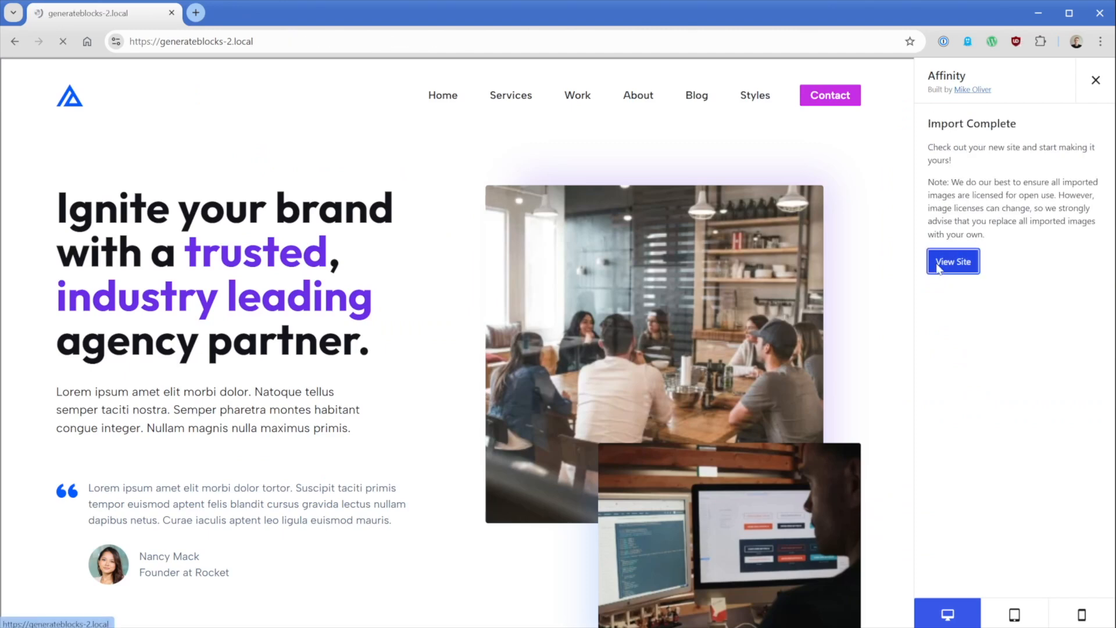
left_click(952, 261)
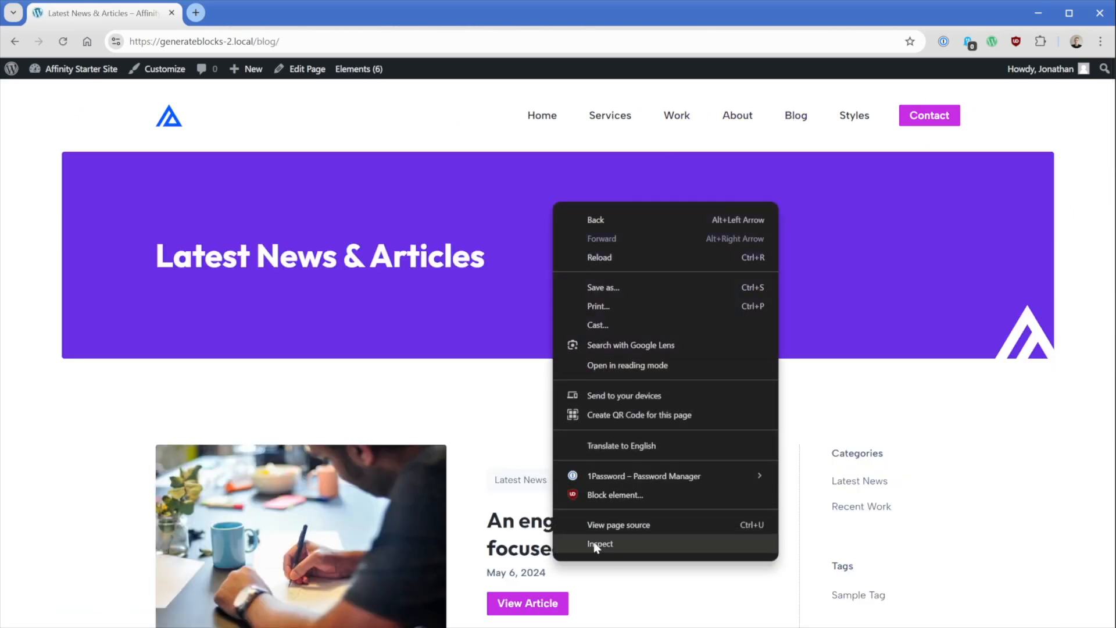
left_click(600, 543)
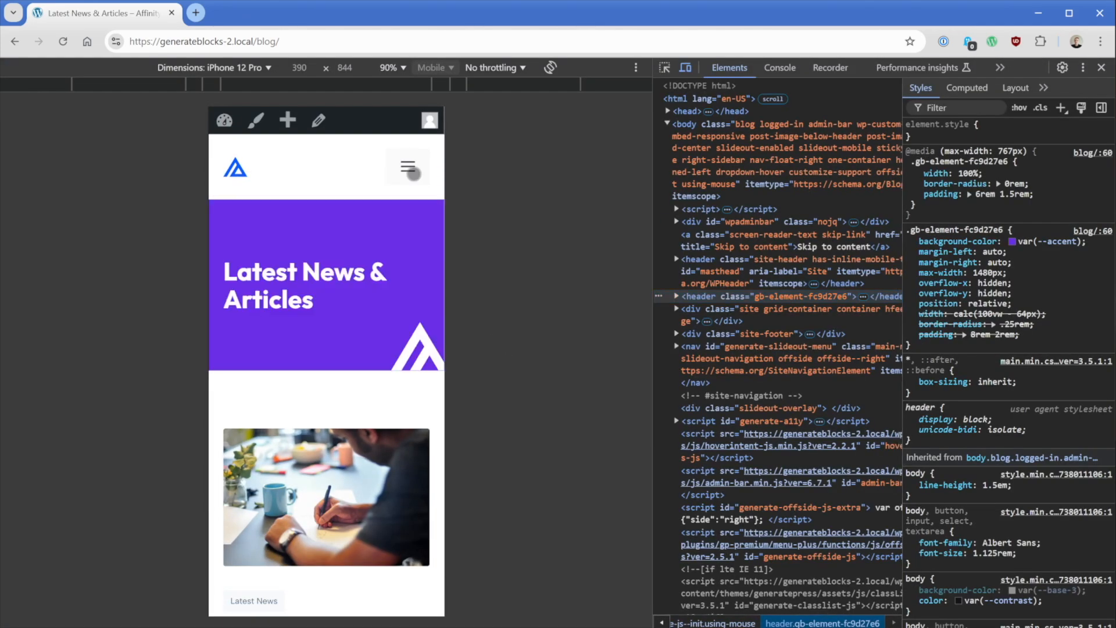
left_click(407, 169)
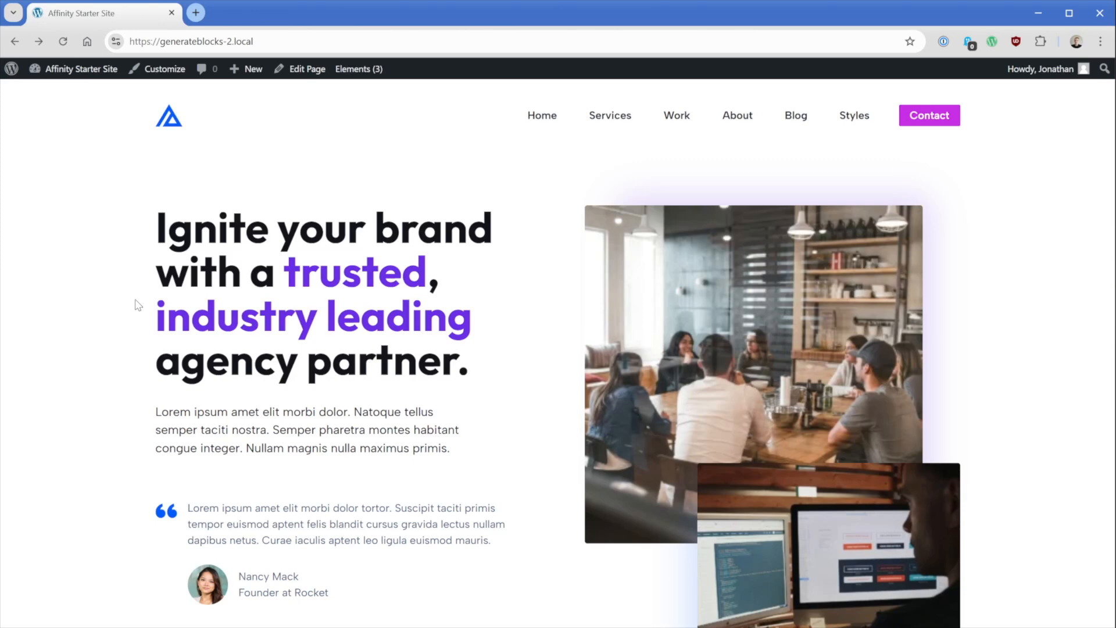
mouse_move(307, 68)
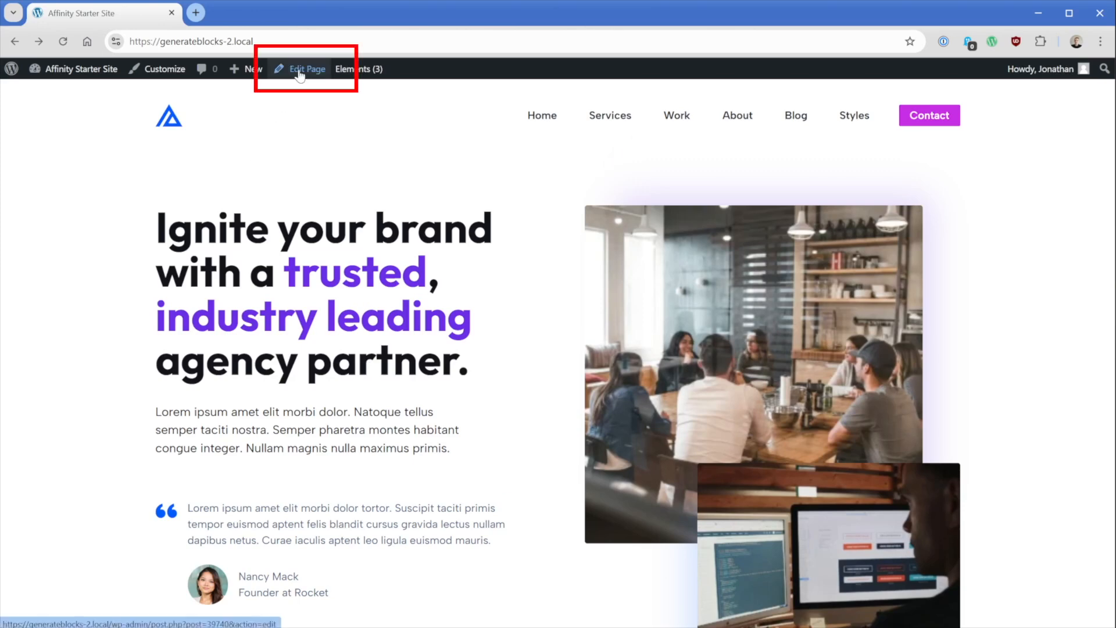
Open the imported Home page in the block editor from the admin bar
left_click(305, 68)
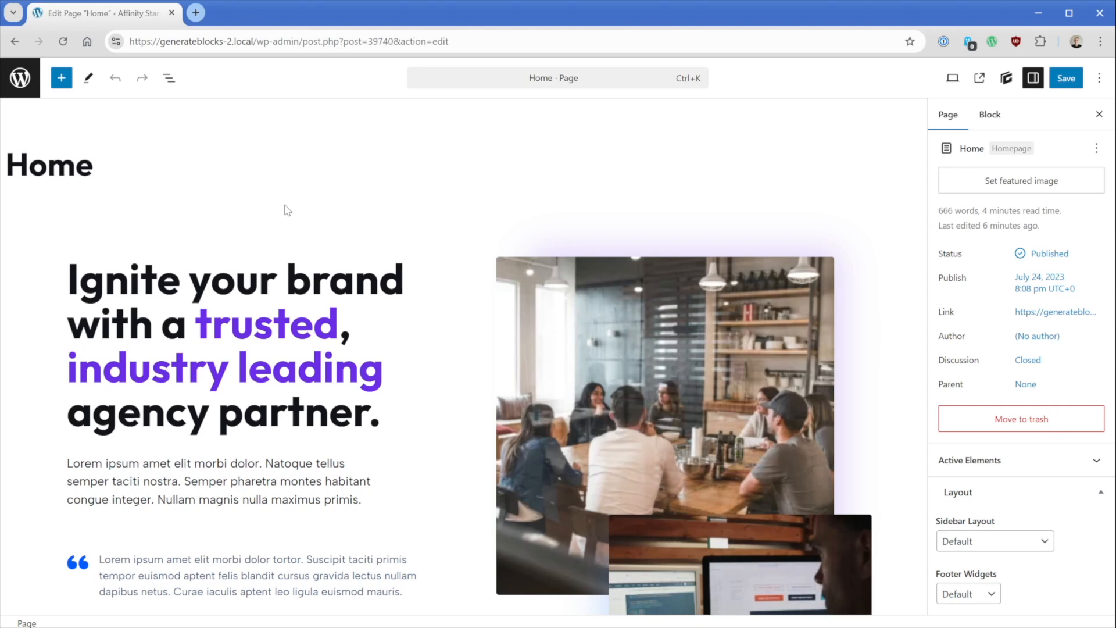
Rewrite the hero headline to begin 'Ignite Your Local Business With a Website That Works For You'
left_click(168, 78)
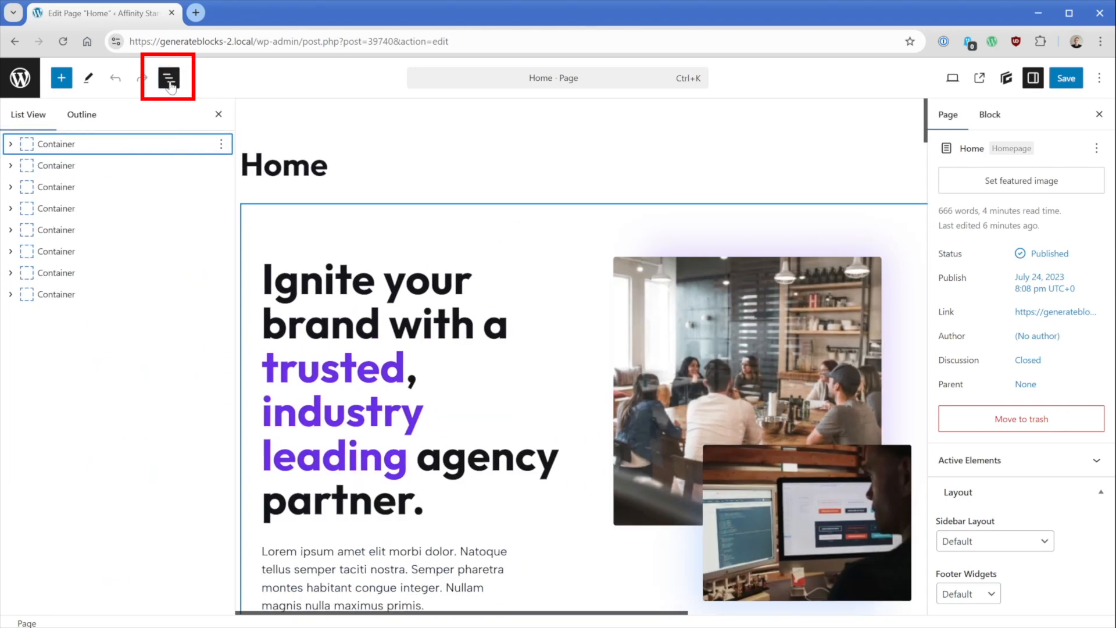
left_click(167, 78)
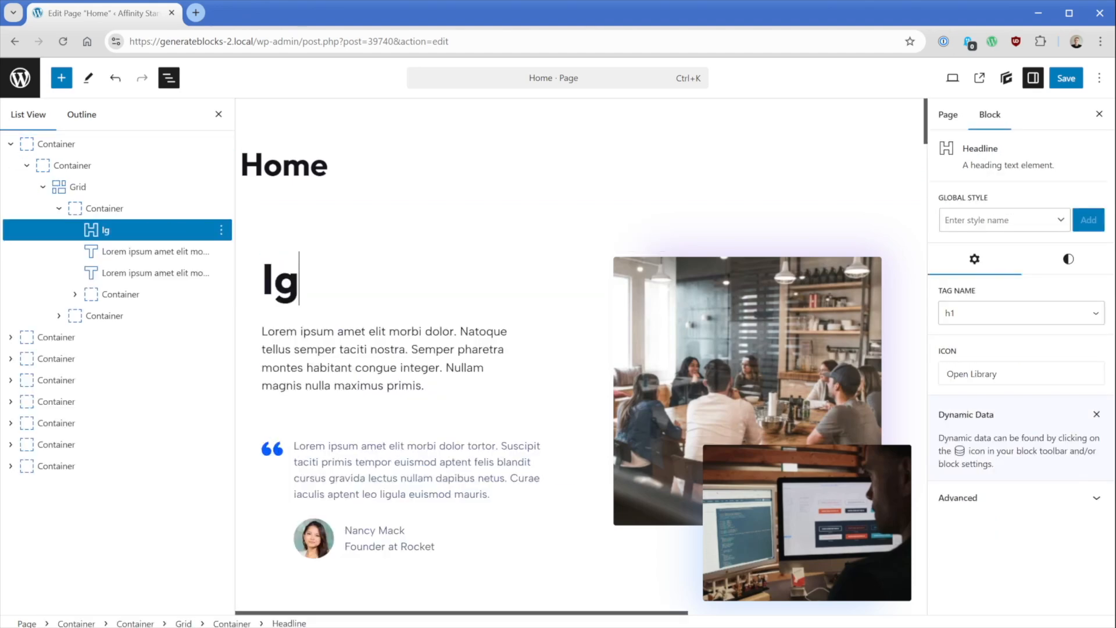
type("Ignite Your Local Business With a Website That Works For You")
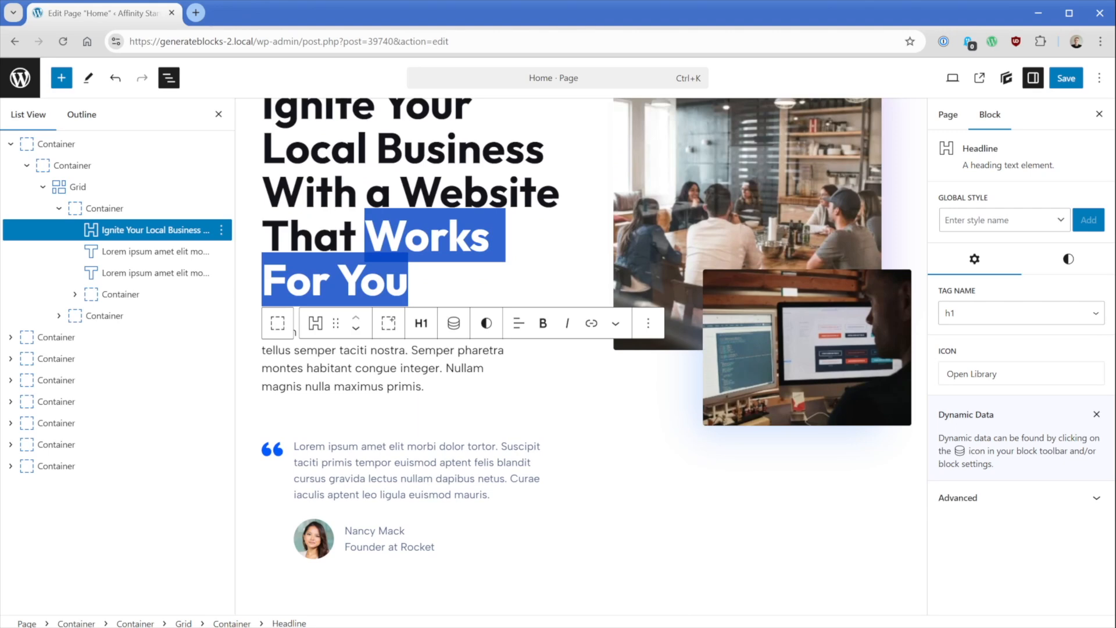
Apply a purple highlight to the words Works For You
left_click(614, 323)
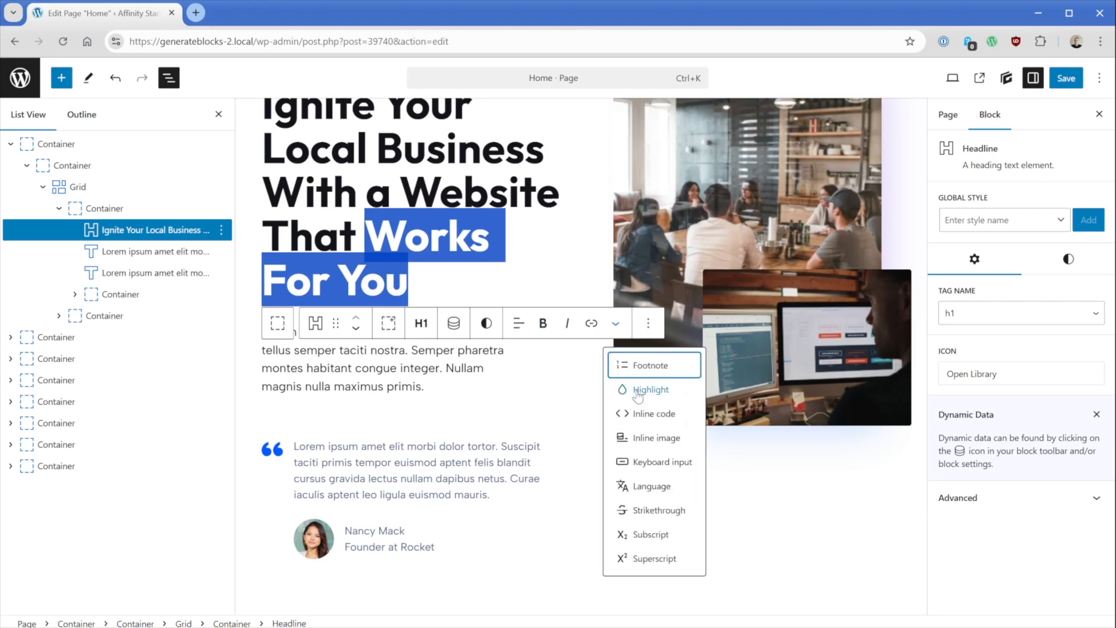
left_click(652, 390)
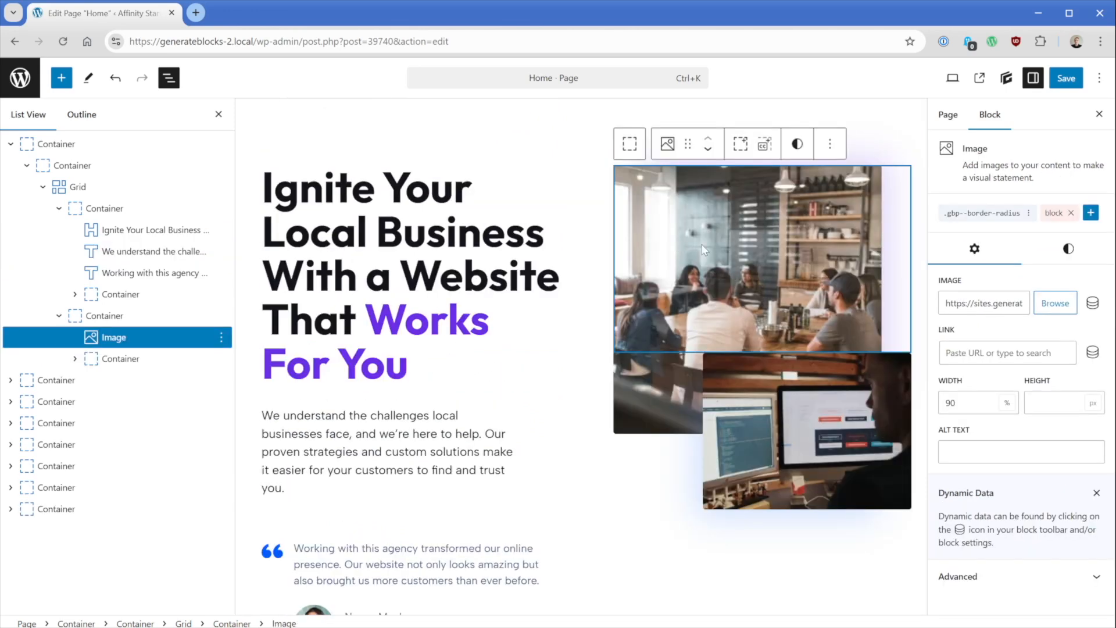
Replace the top hero photo with a laptop image, save, and open the Customizer from the live site
left_click(1055, 302)
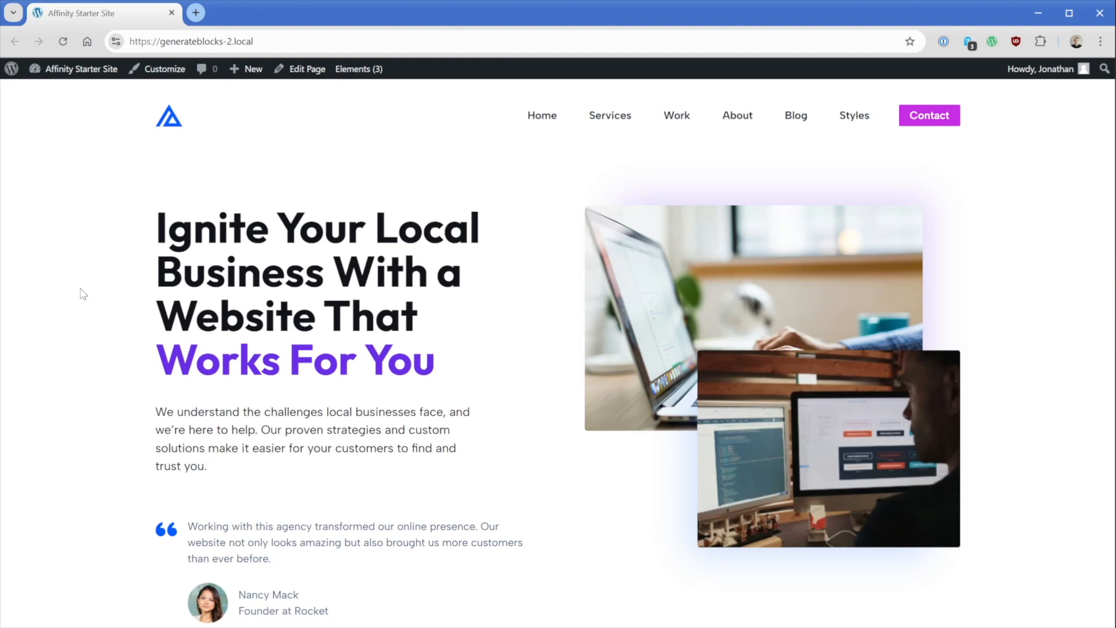
left_click(164, 69)
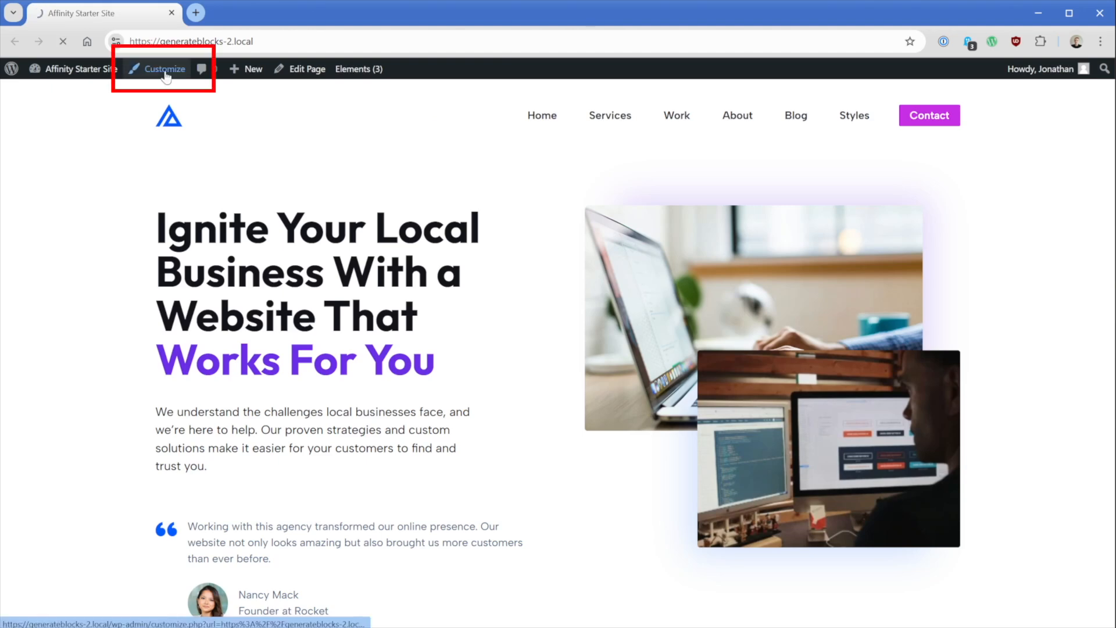
left_click(162, 69)
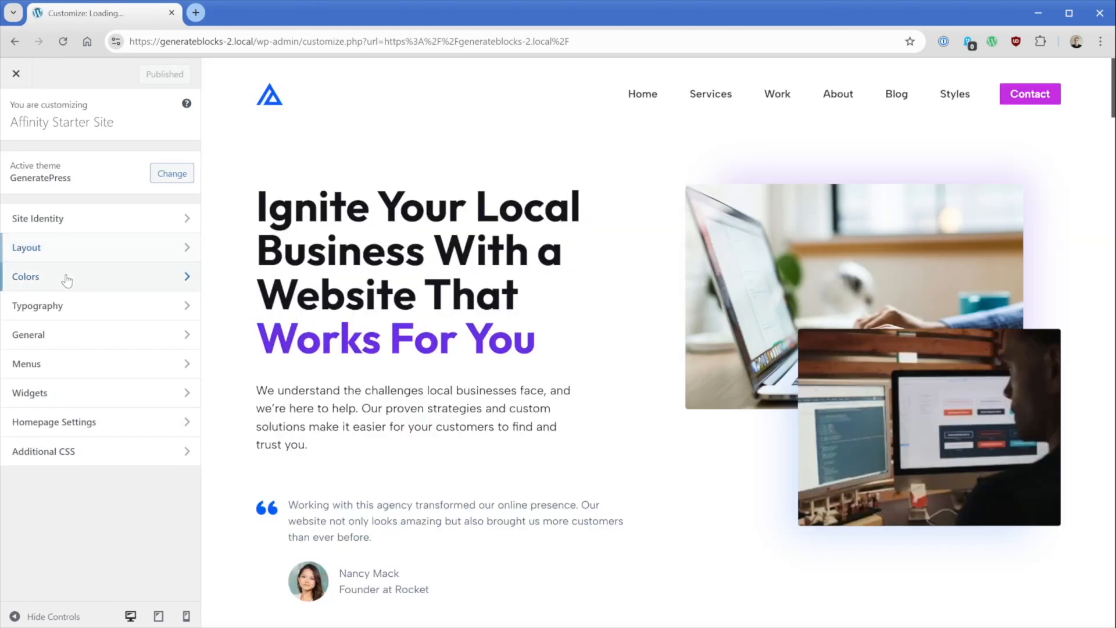
Change the purple Global Color swatch to orange and review the recoloured homepage preview
left_click(26, 276)
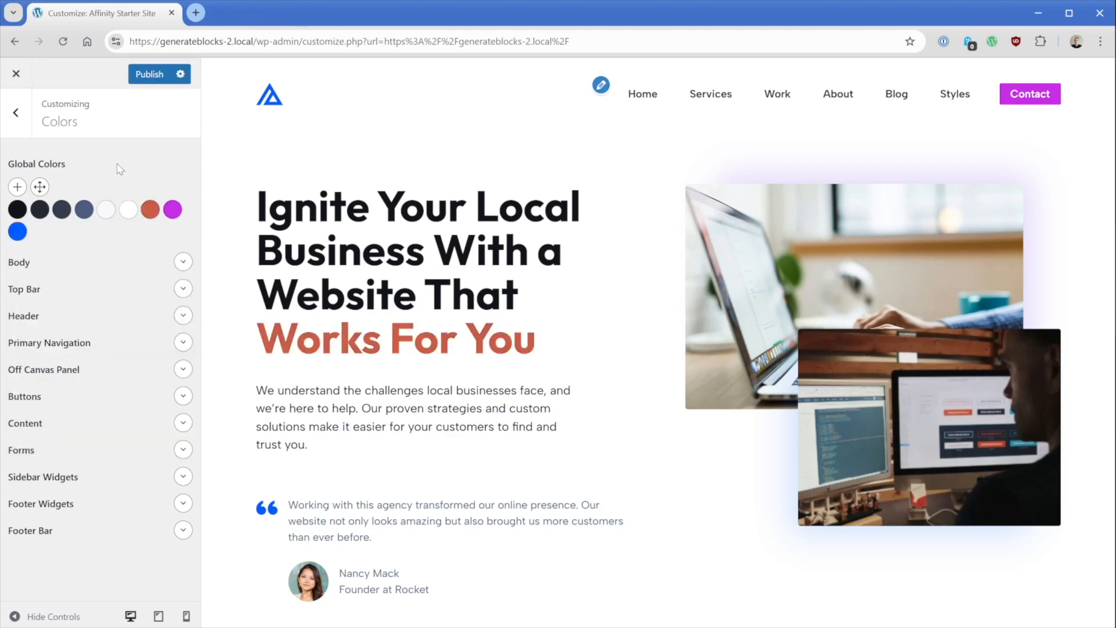
left_click(172, 210)
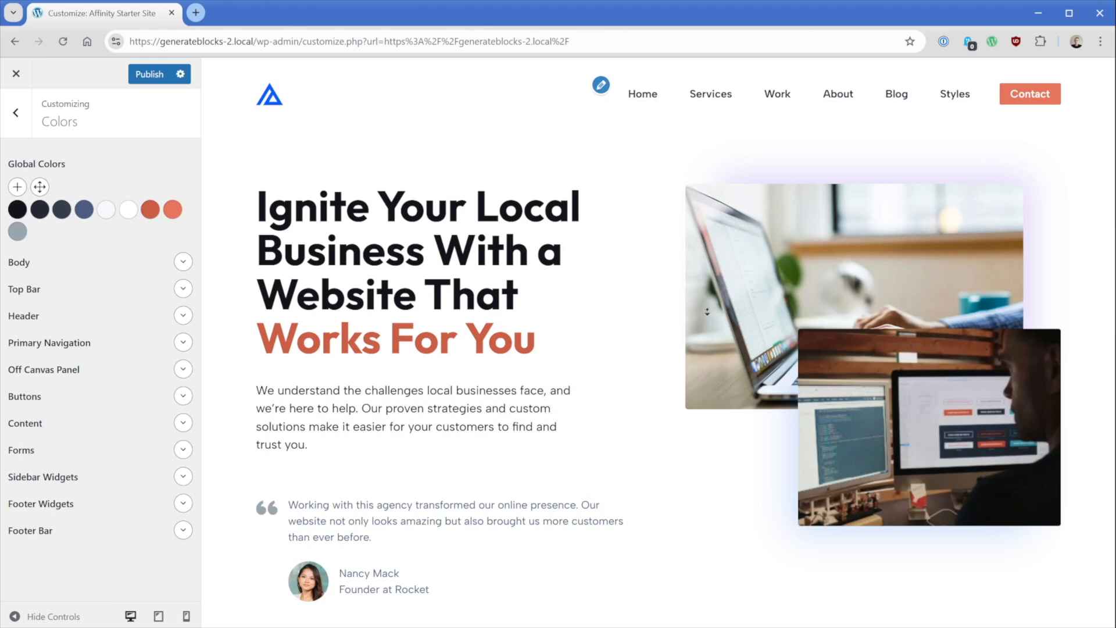
scroll("down", 3)
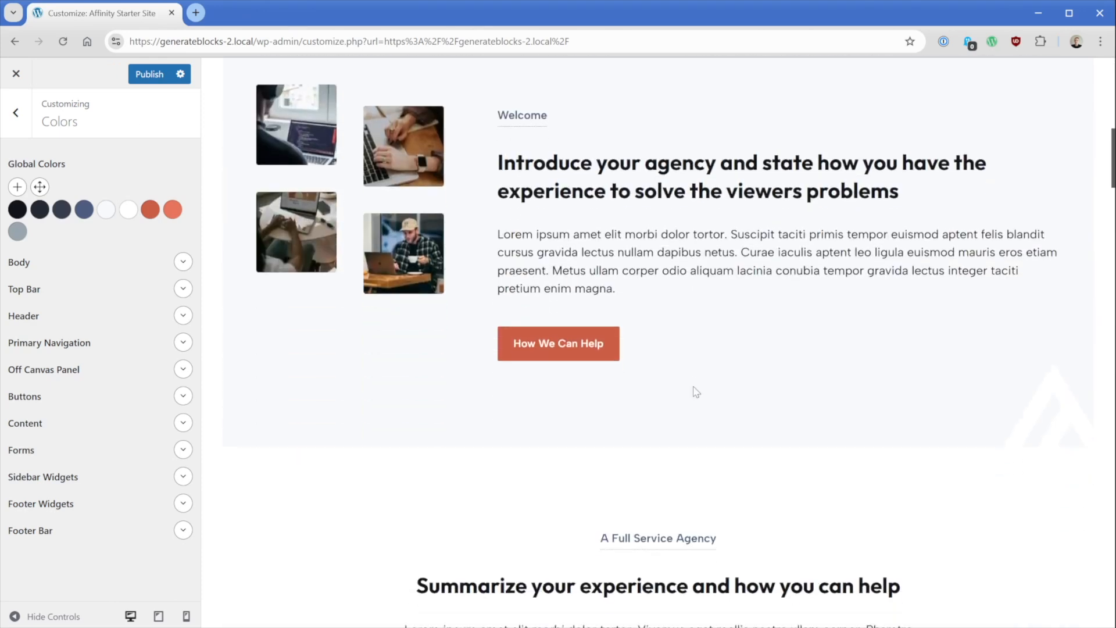
scroll("down", 3)
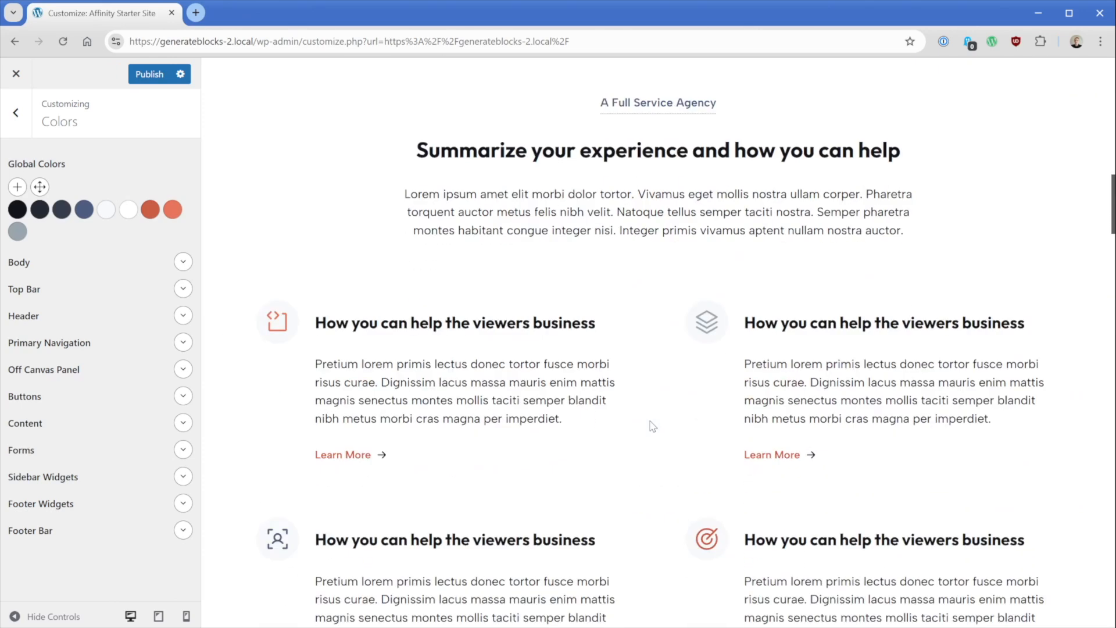
scroll("down", 3)
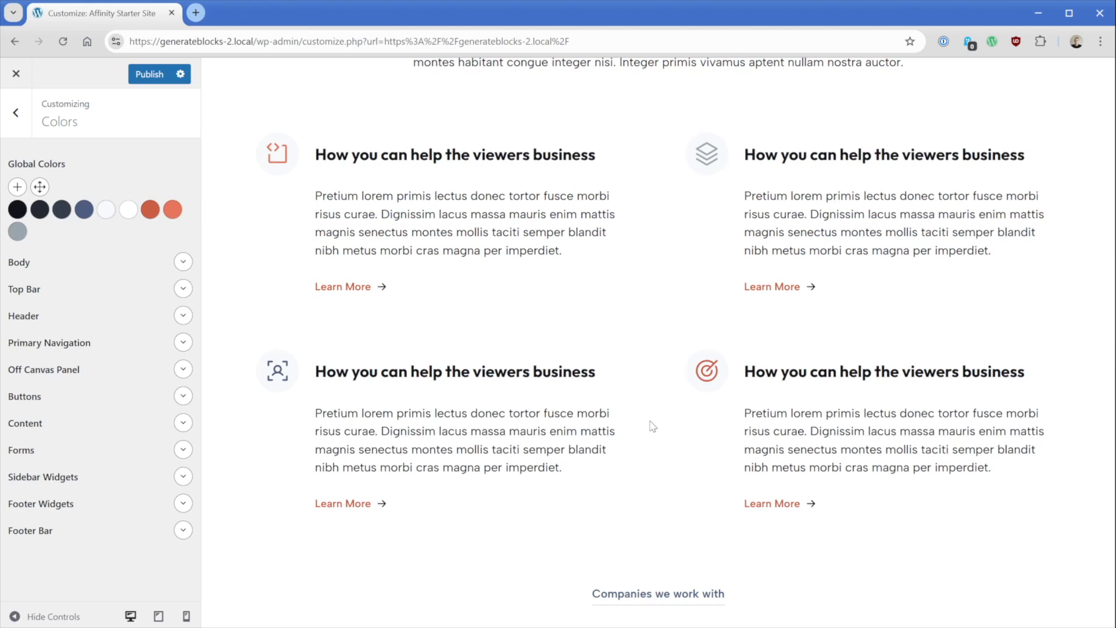
Publish the colour changes and show the Typography settings with Albert Sans body and Outfit headings
left_click(15, 112)
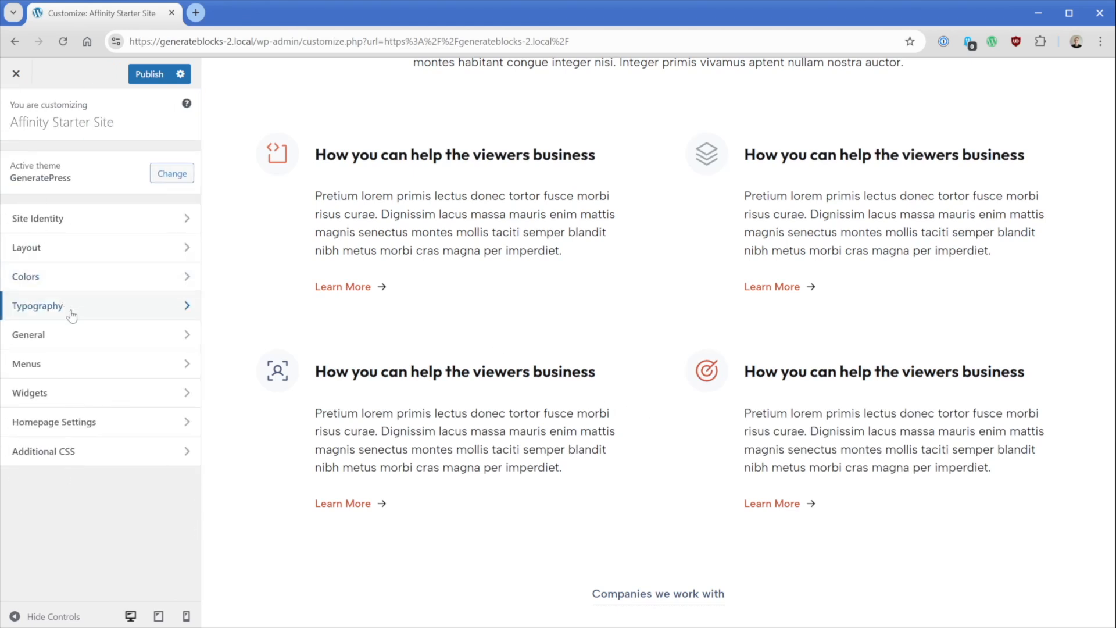
left_click(37, 306)
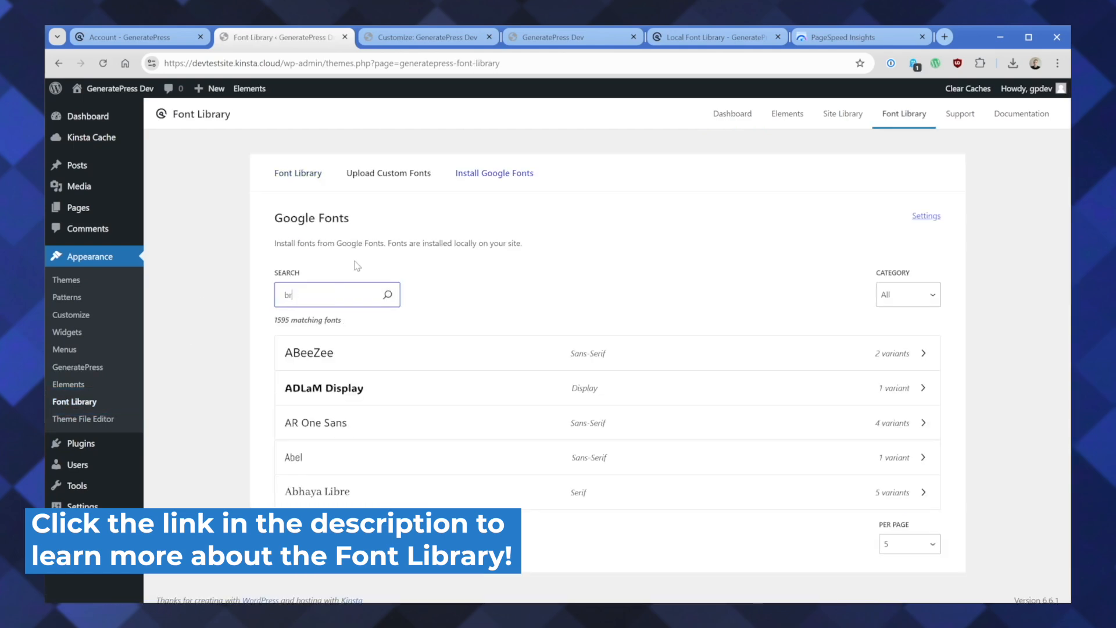
left_click(423, 36)
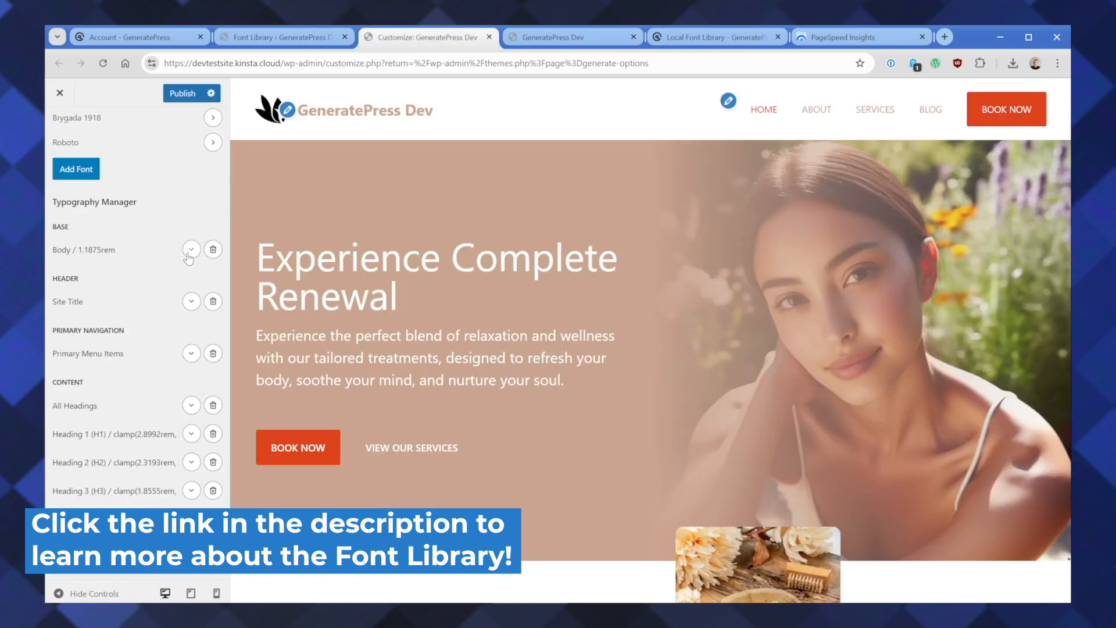
left_click(191, 249)
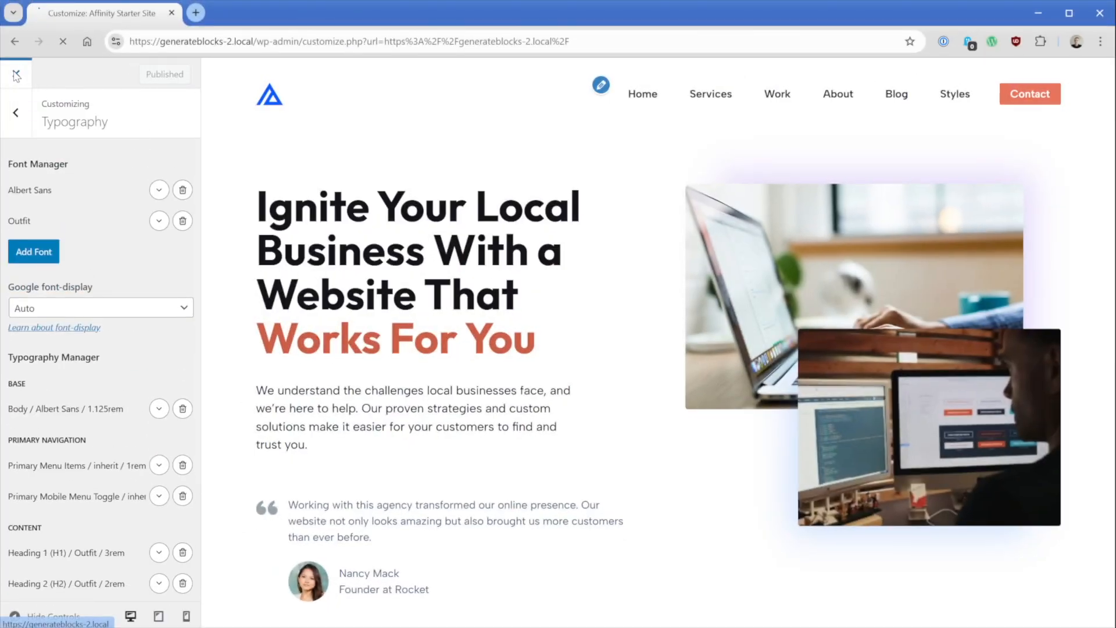
Close the Customizer and open Appearance > Elements
left_click(15, 74)
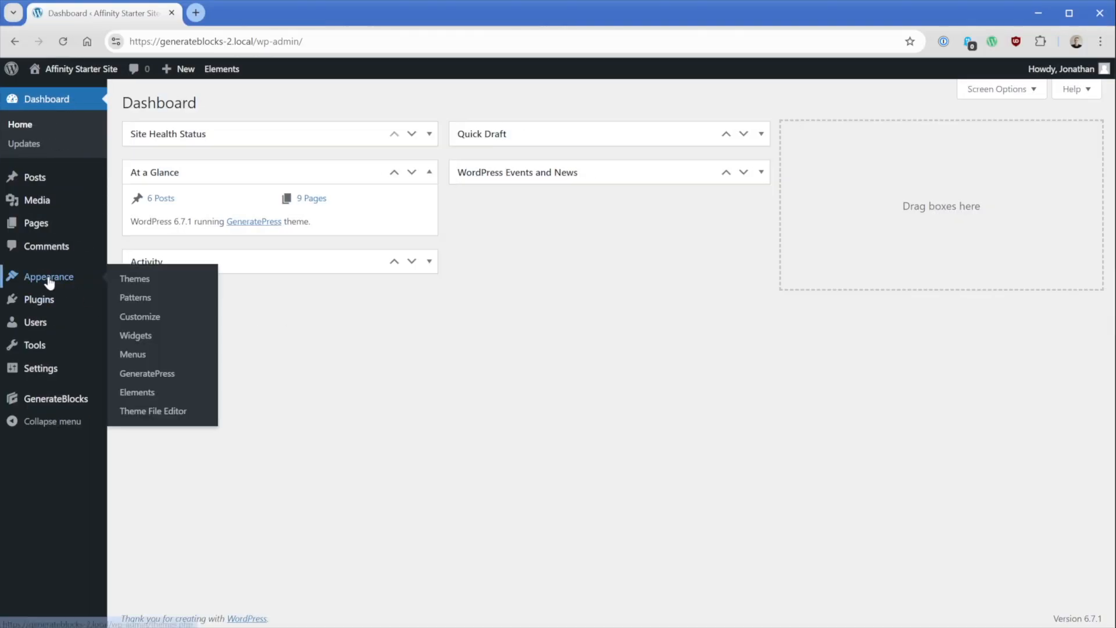
left_click(137, 392)
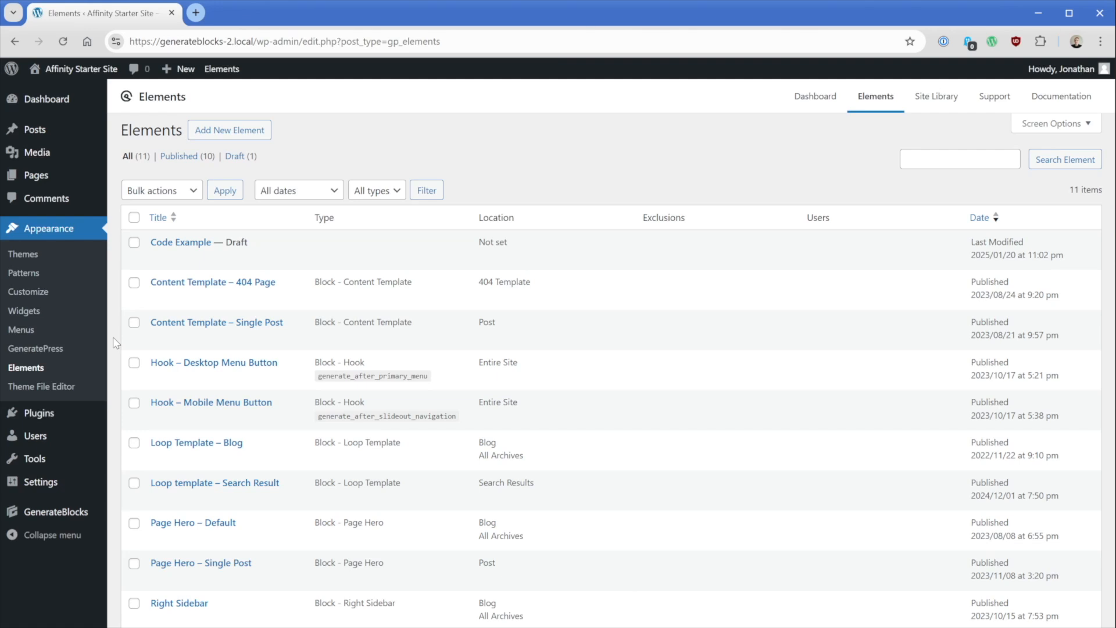
mouse_move(221, 369)
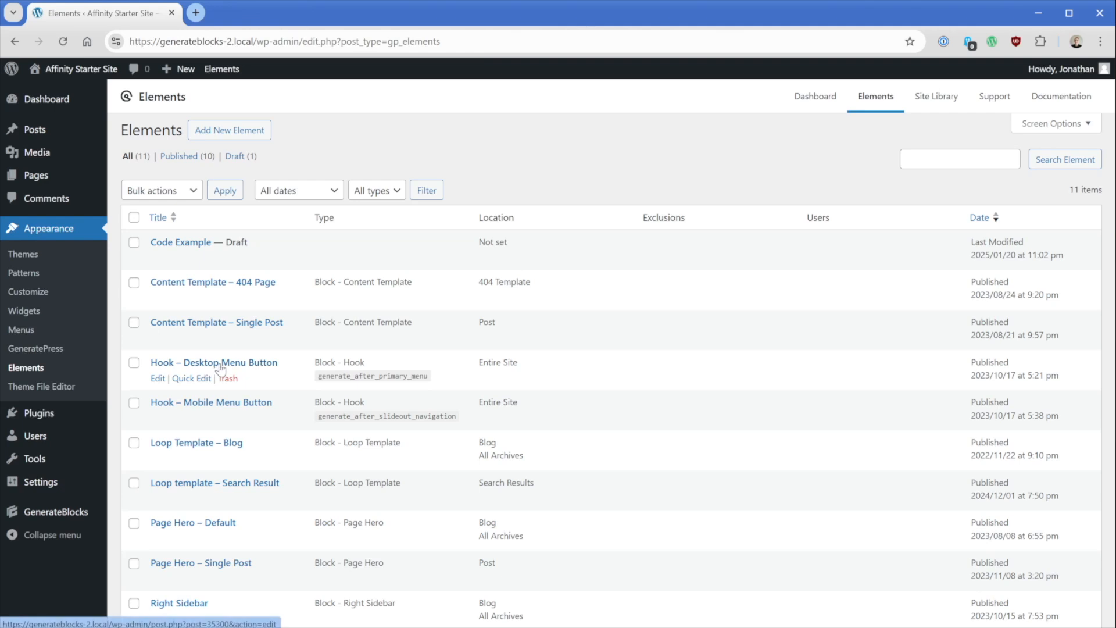
Open the Hook – Desktop Menu Button element and relabel its Contact button 'Call Now'
left_click(214, 363)
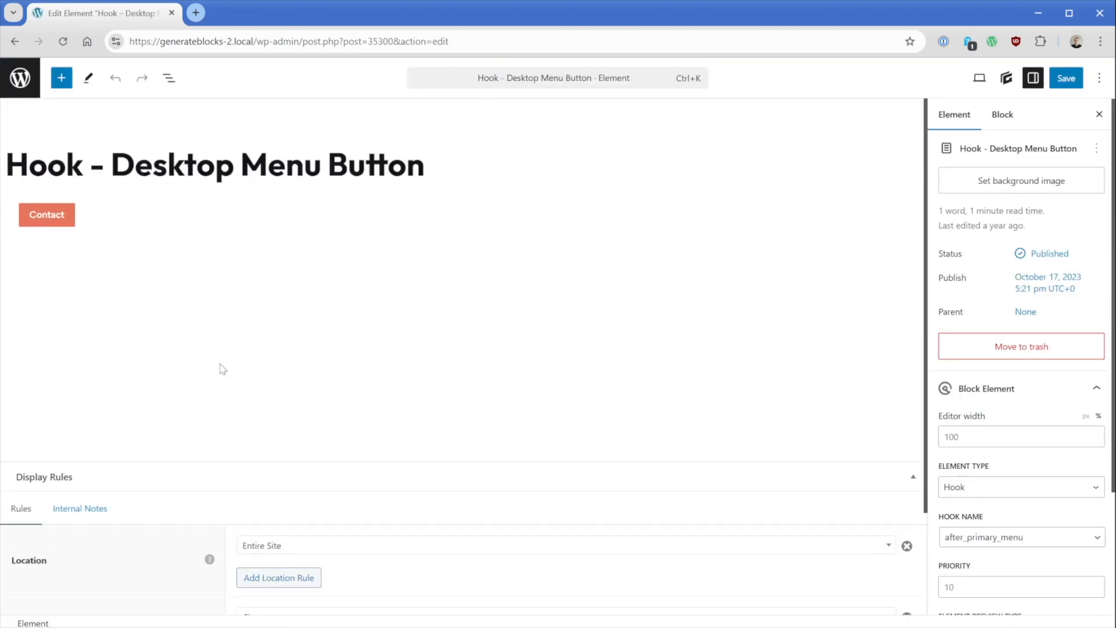
mouse_move(198, 351)
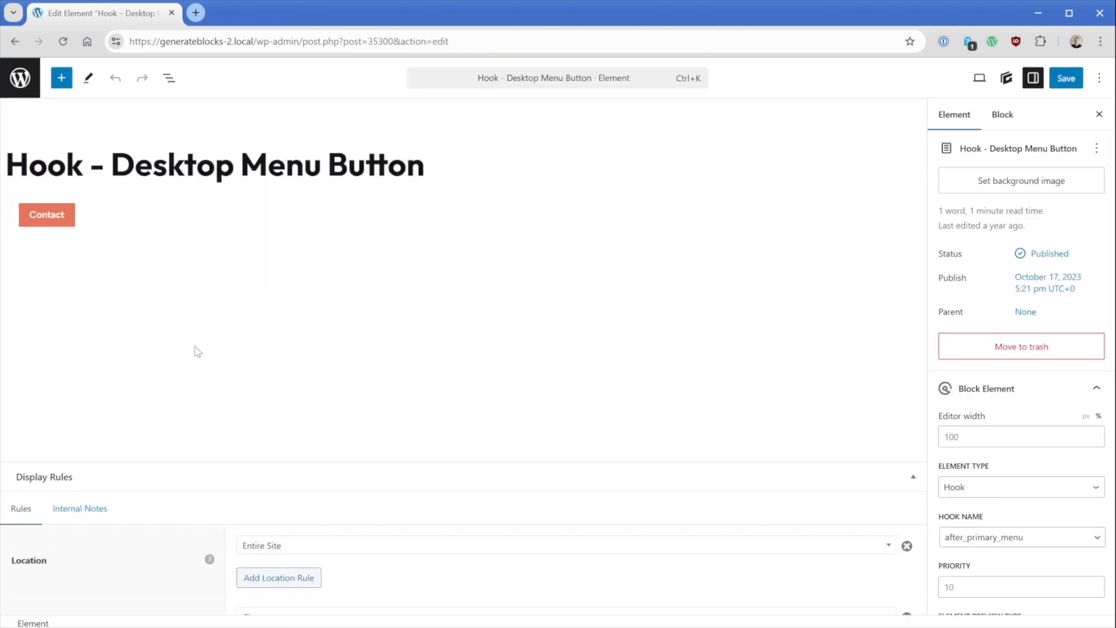
left_click(47, 214)
type("Call Now")
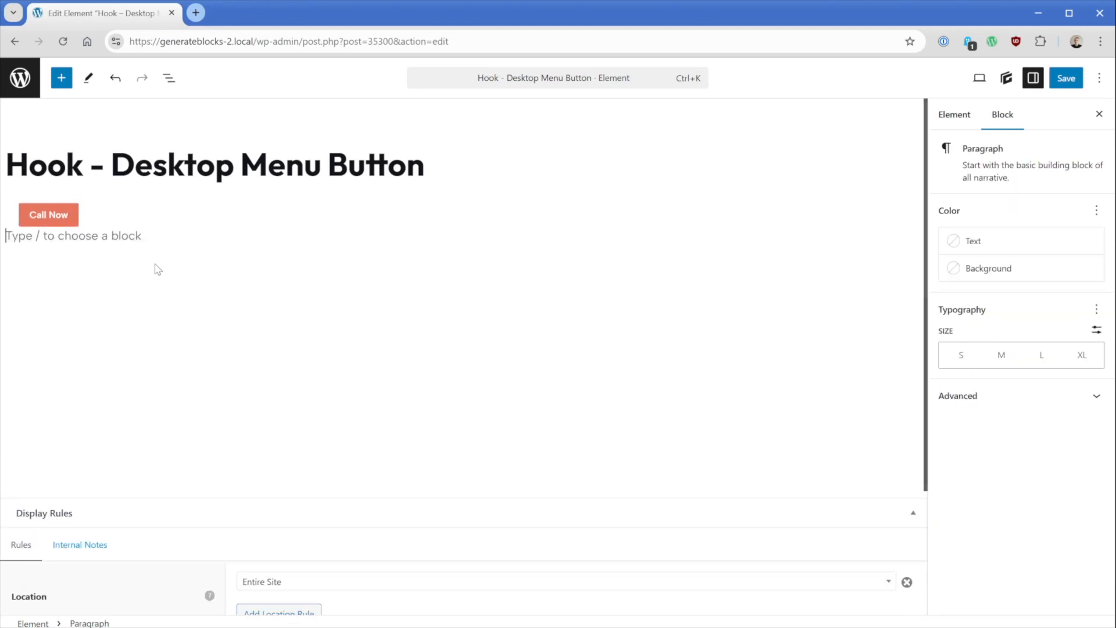
Add a Display Rules exclusion limiting the hook to a specific page, then save and visit the site
scroll("down", 3)
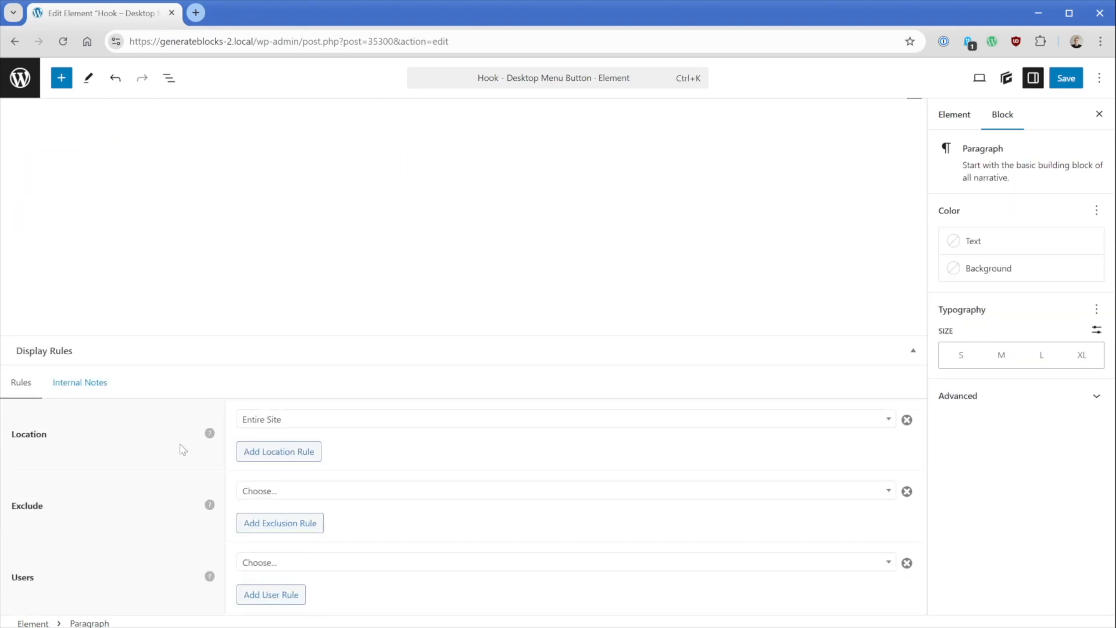
mouse_move(261, 420)
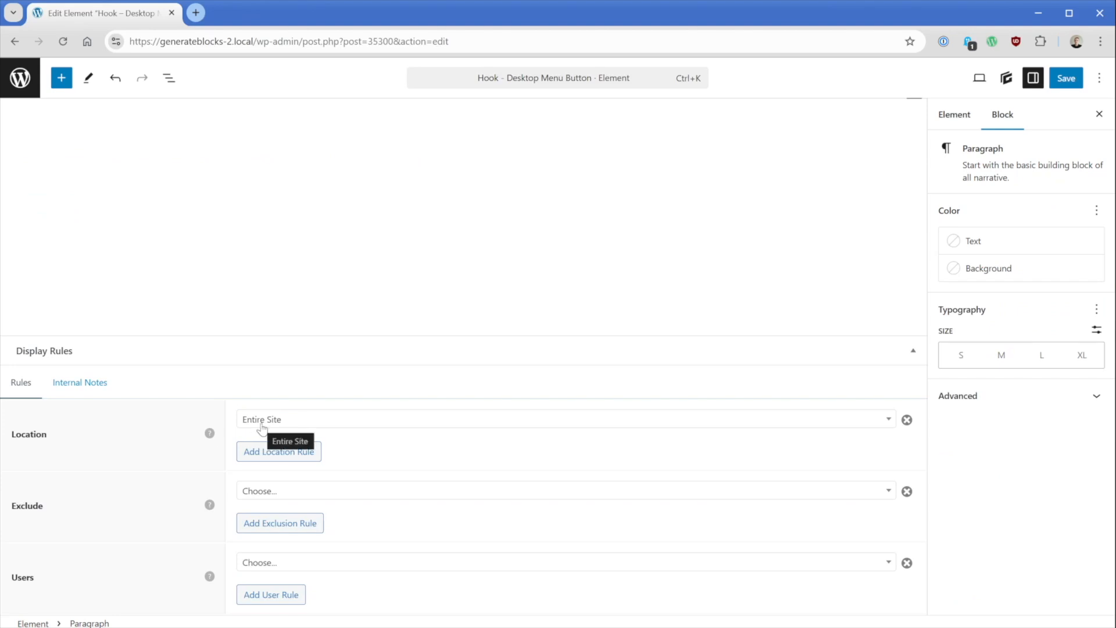
left_click(954, 115)
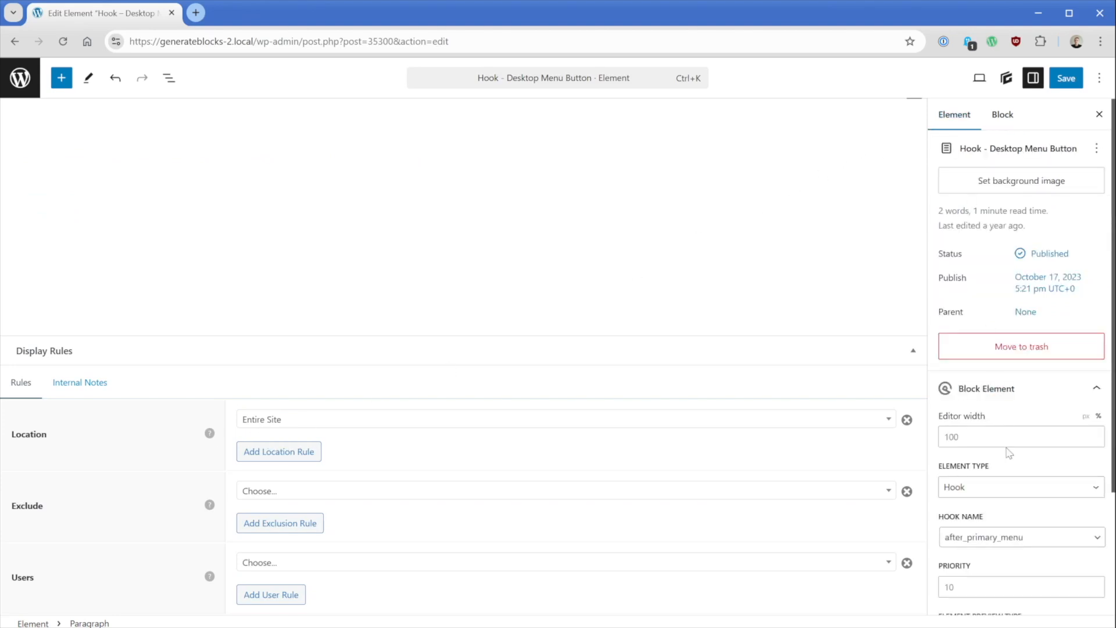
scroll("down", 3)
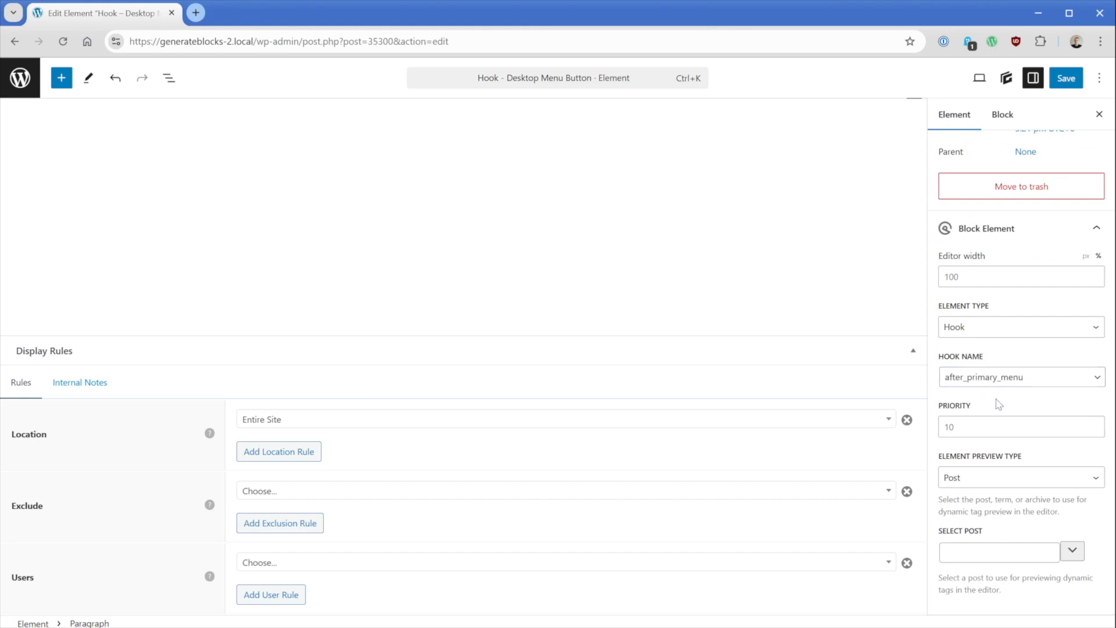
mouse_move(199, 475)
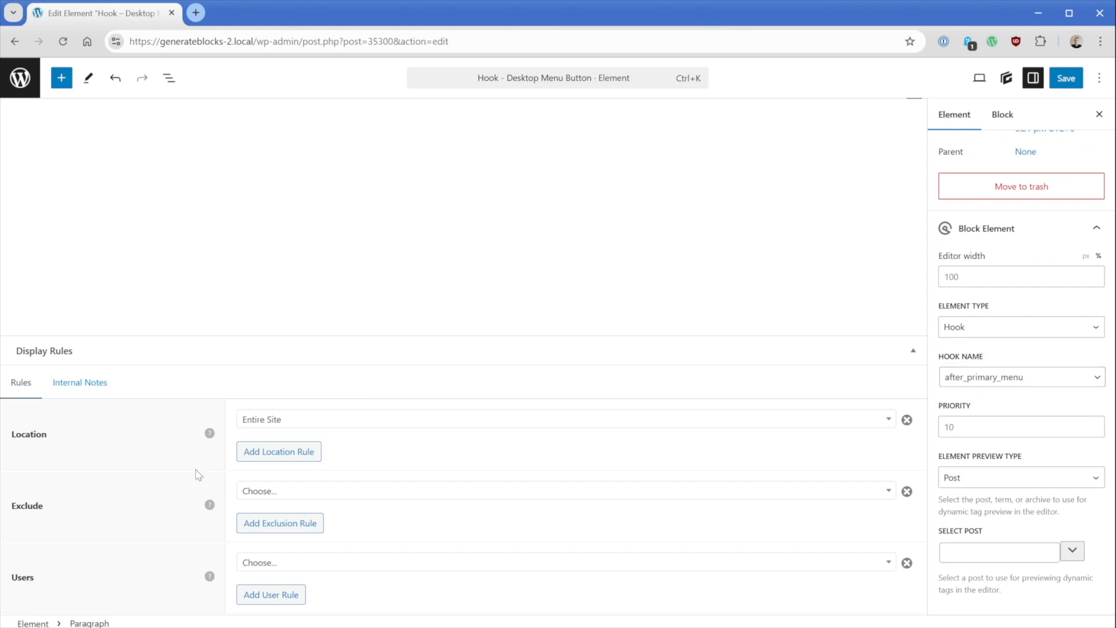
mouse_move(256, 499)
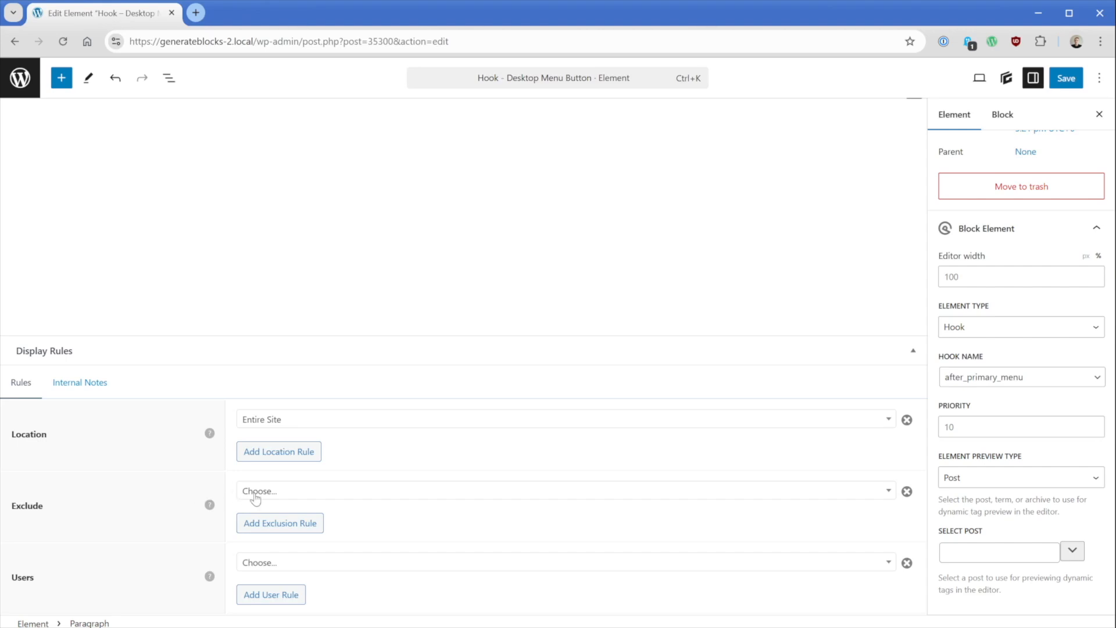
type("page")
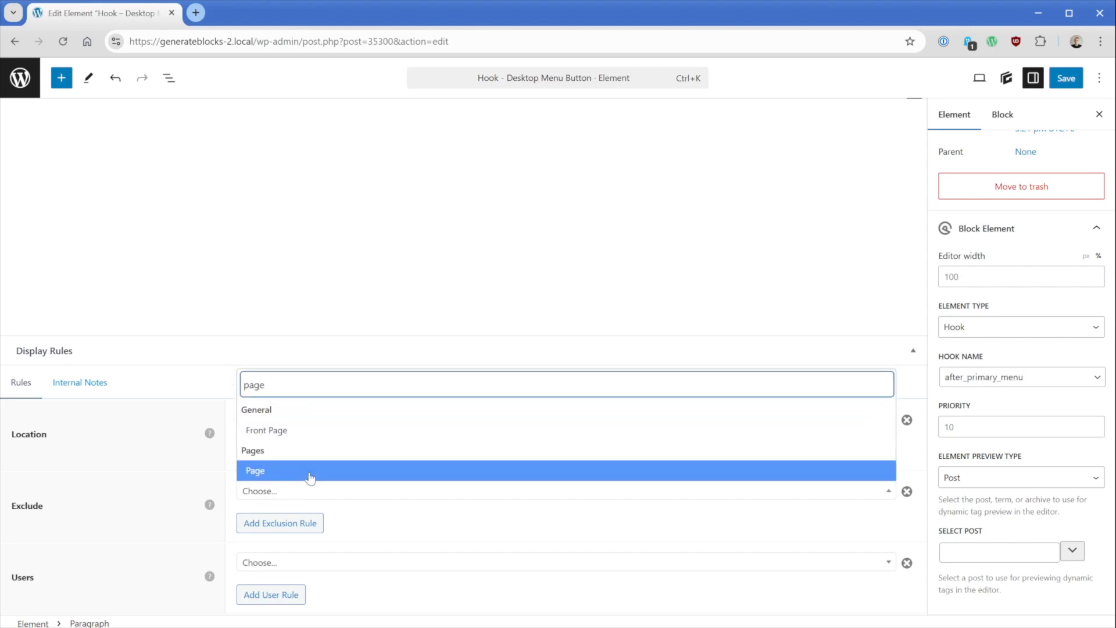
left_click(254, 471)
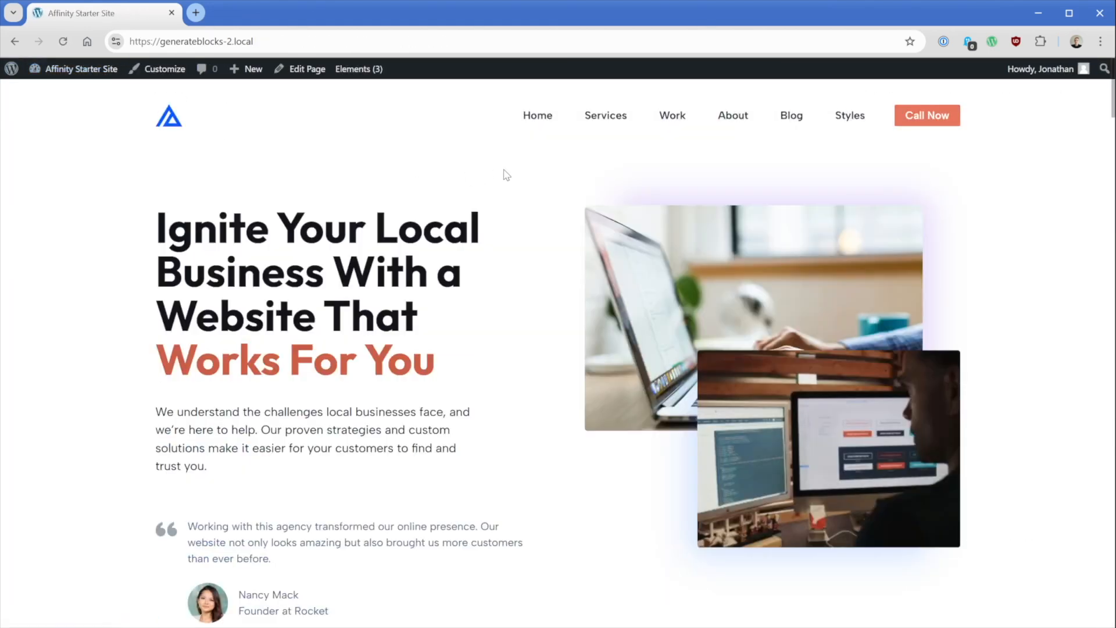
Open the Contact page from the footer to confirm no Call Now button, then go to Elements
scroll("down", 3)
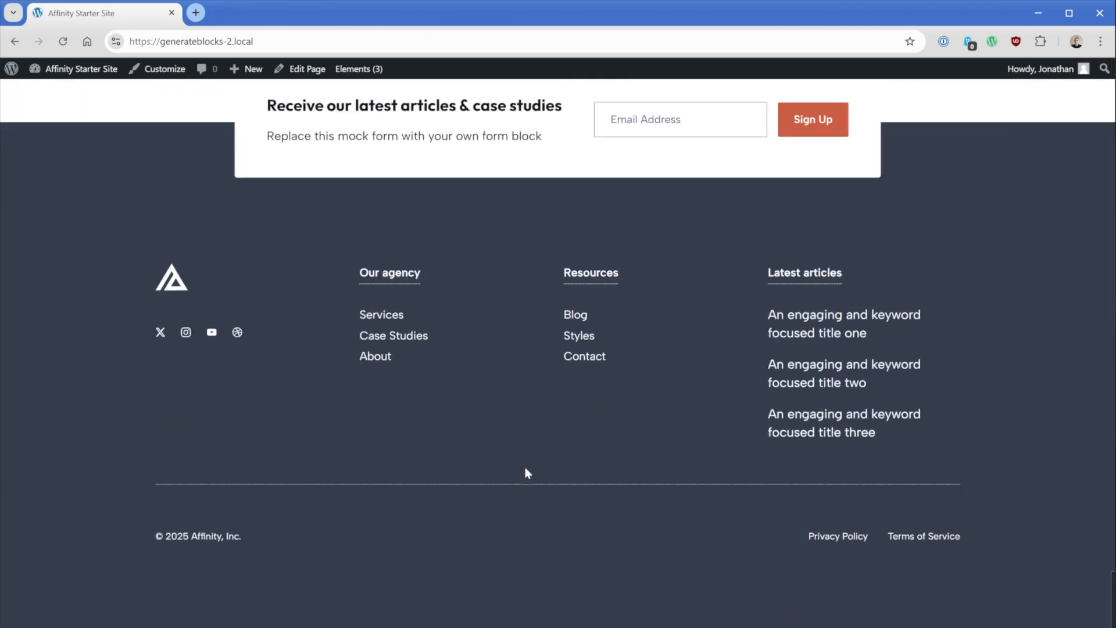
left_click(584, 356)
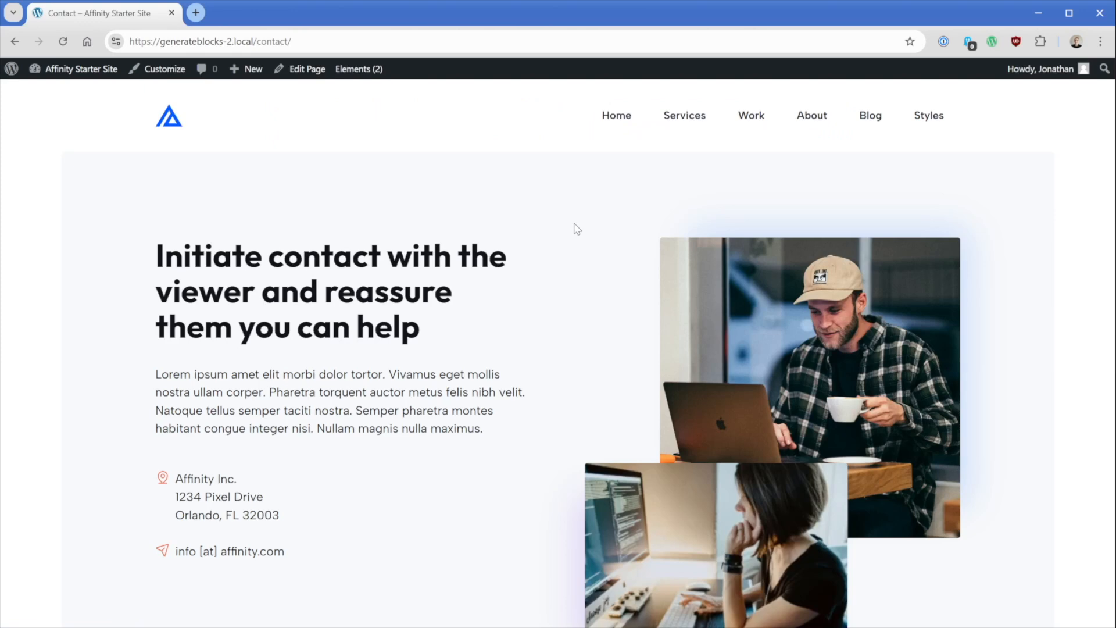
left_click(359, 69)
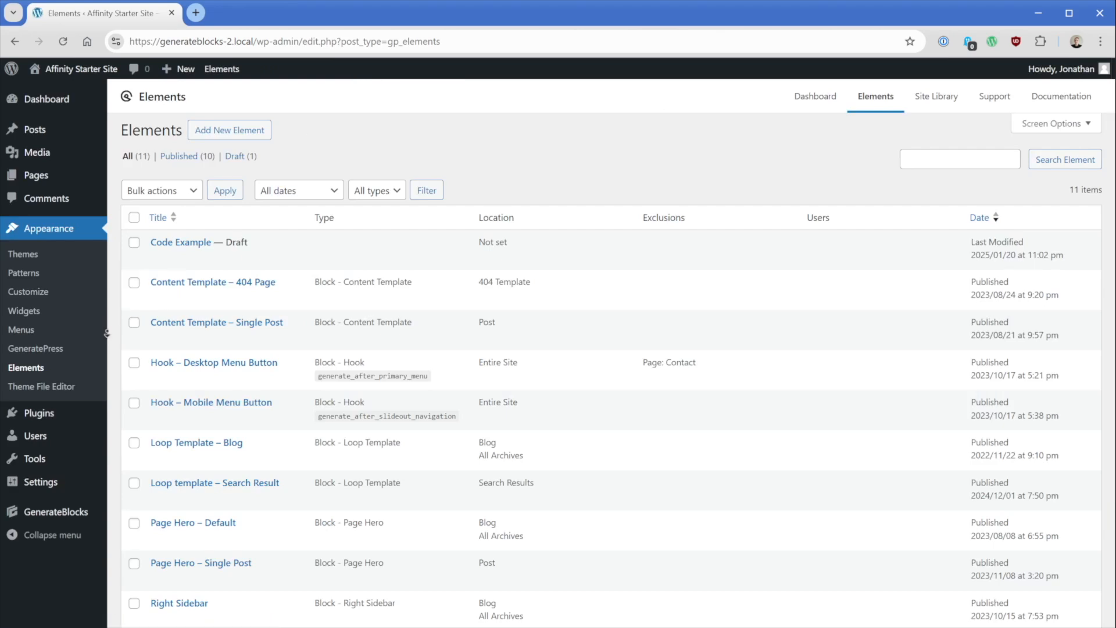
Open the Loop Template – Blog element in the block editor
scroll("down", 3)
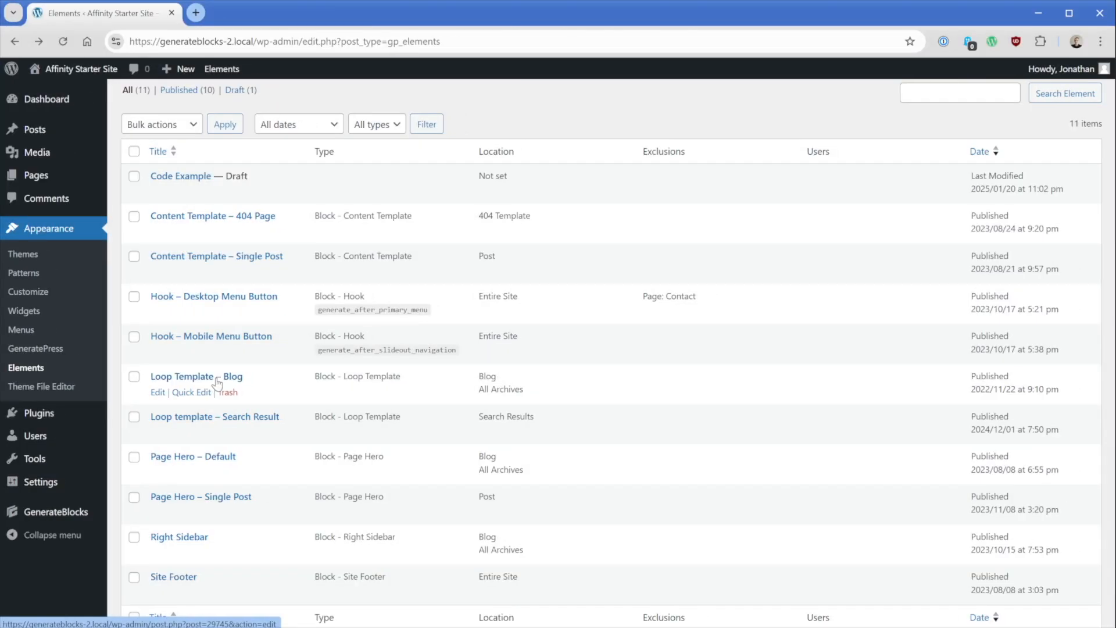
left_click(197, 376)
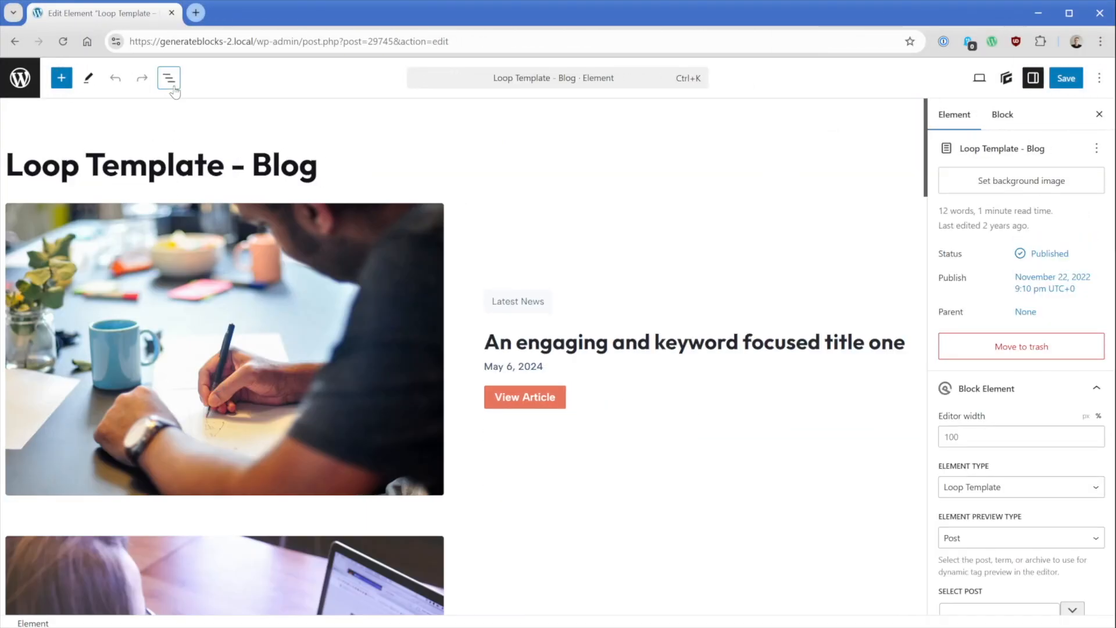
Insert a Text block with the Archive Title dynamic tag above the Query block
left_click(170, 78)
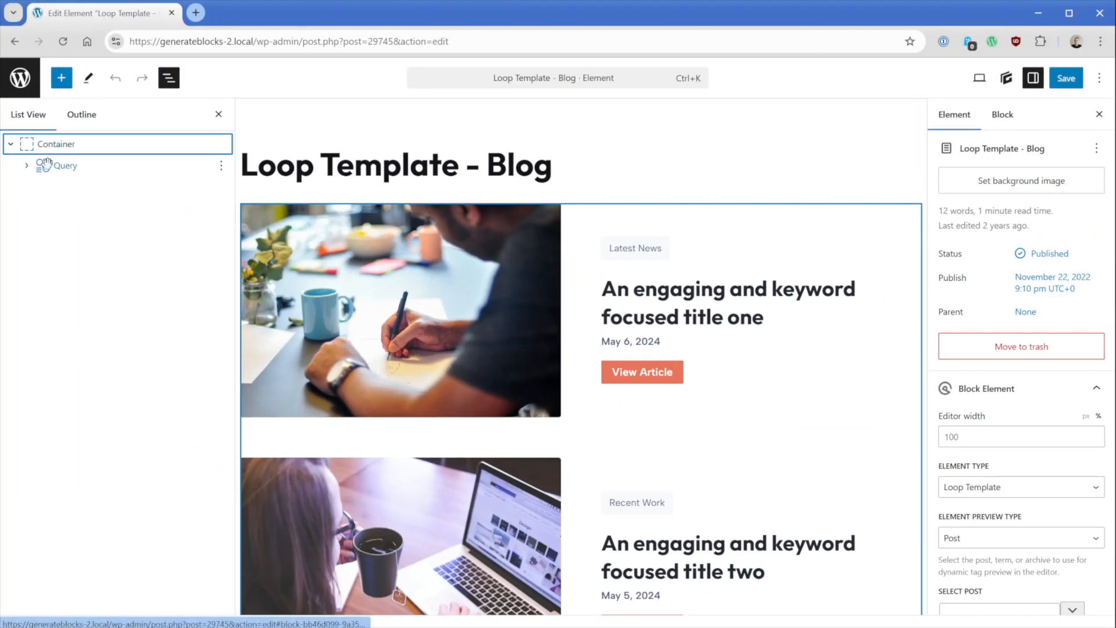
left_click(67, 165)
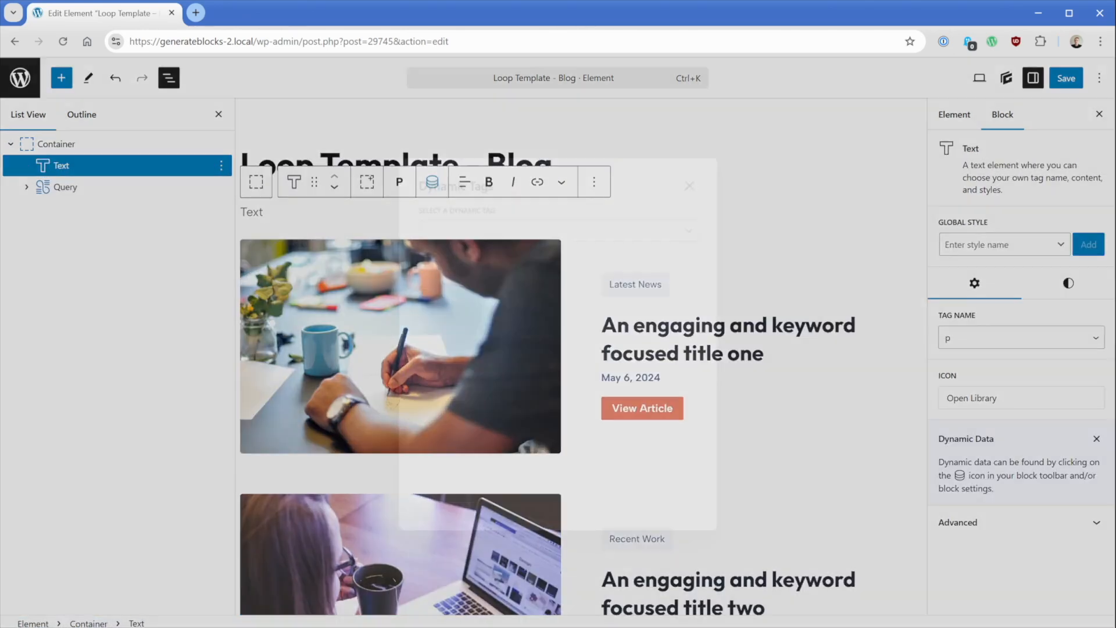
type("ar")
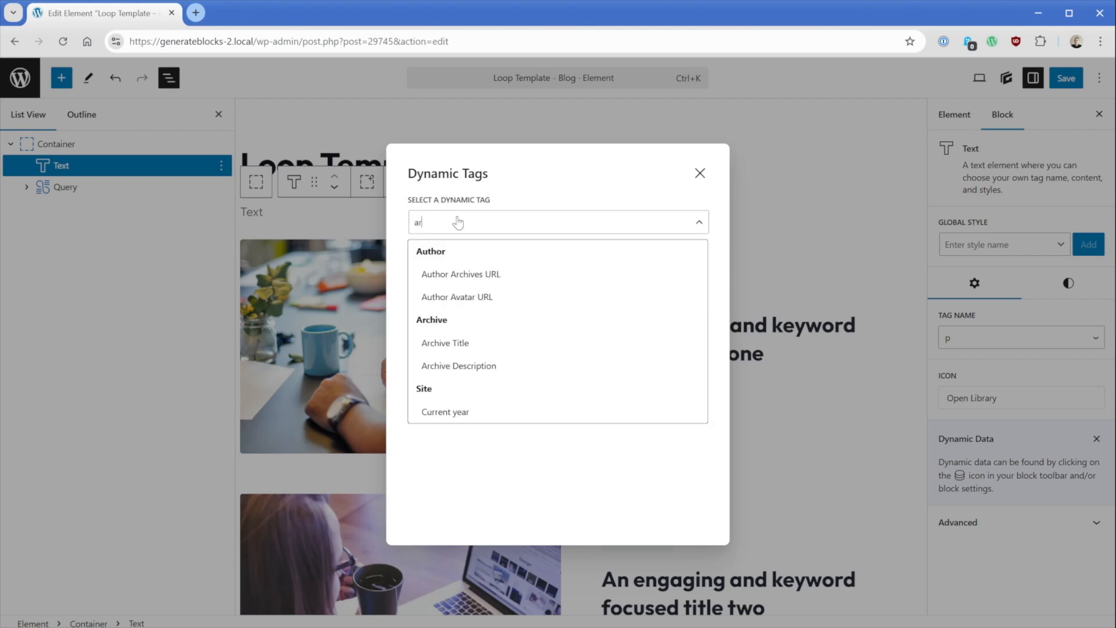
left_click(446, 342)
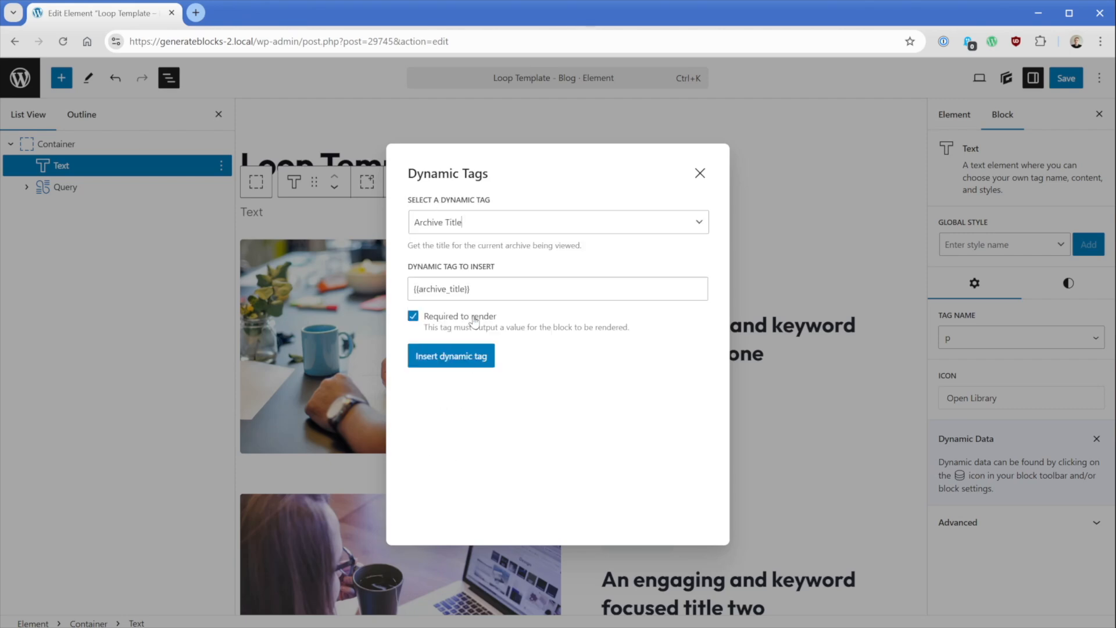
left_click(452, 356)
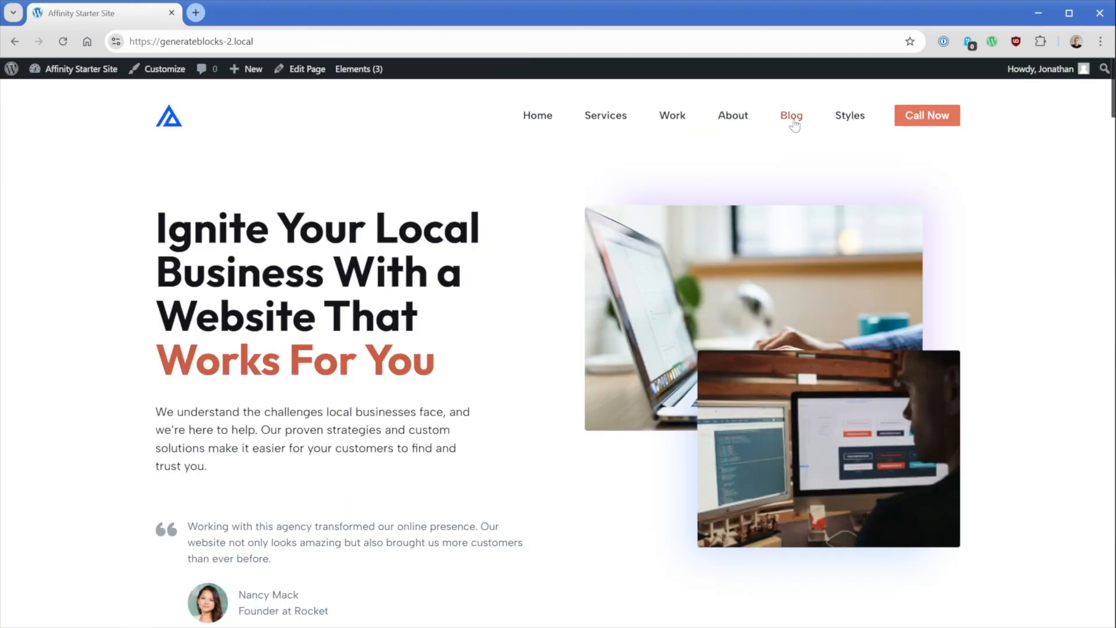
Visit the Blog page and a category archive to check the archive title displays
left_click(791, 116)
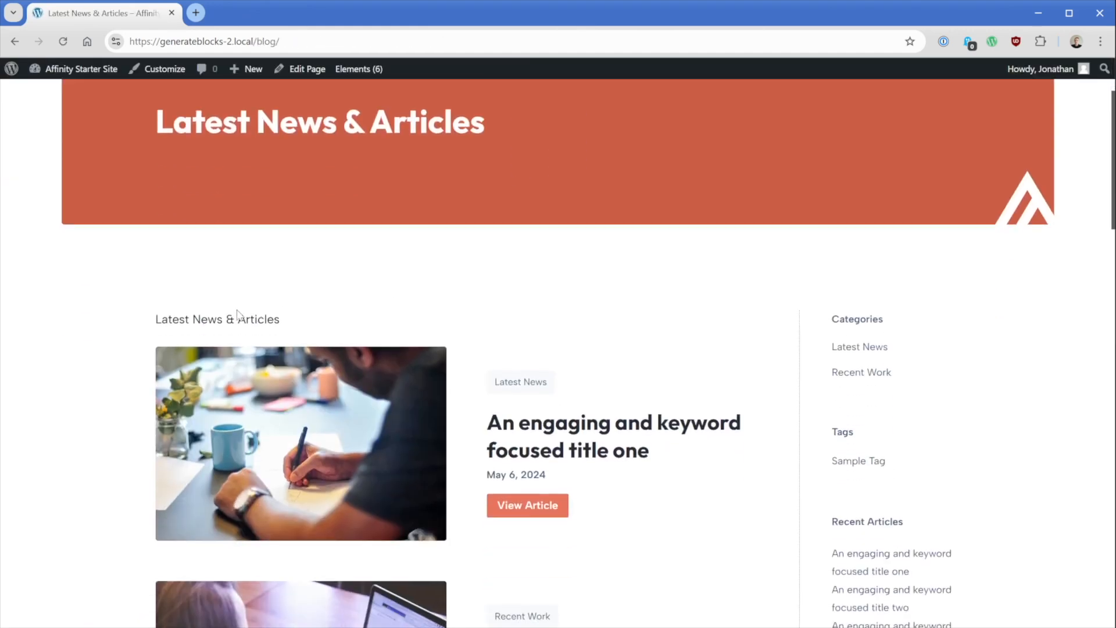
mouse_move(292, 326)
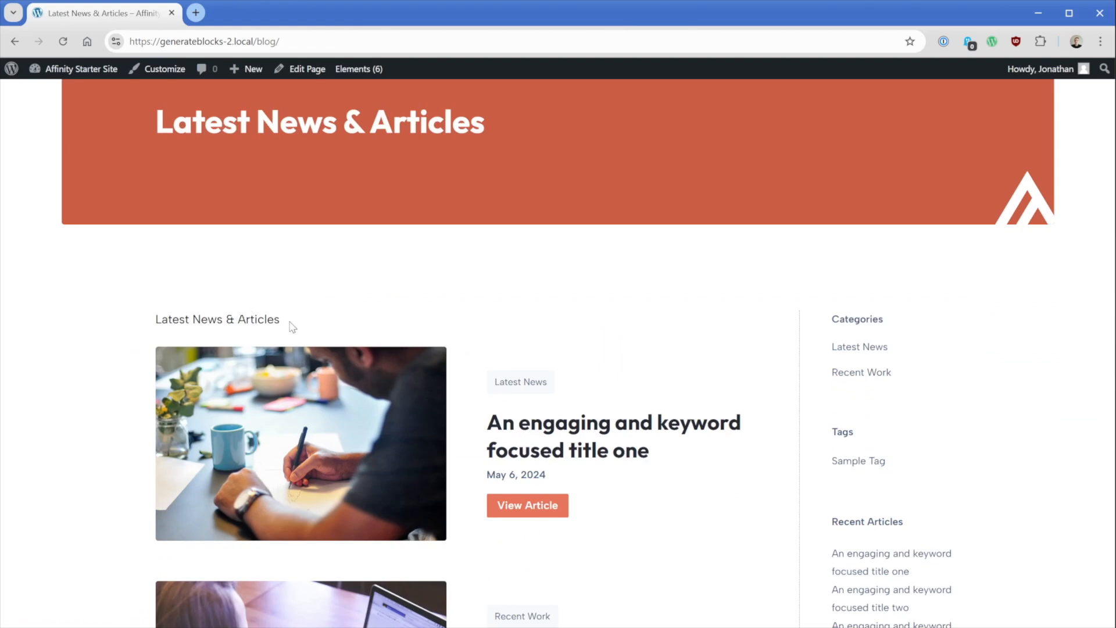
mouse_move(861, 372)
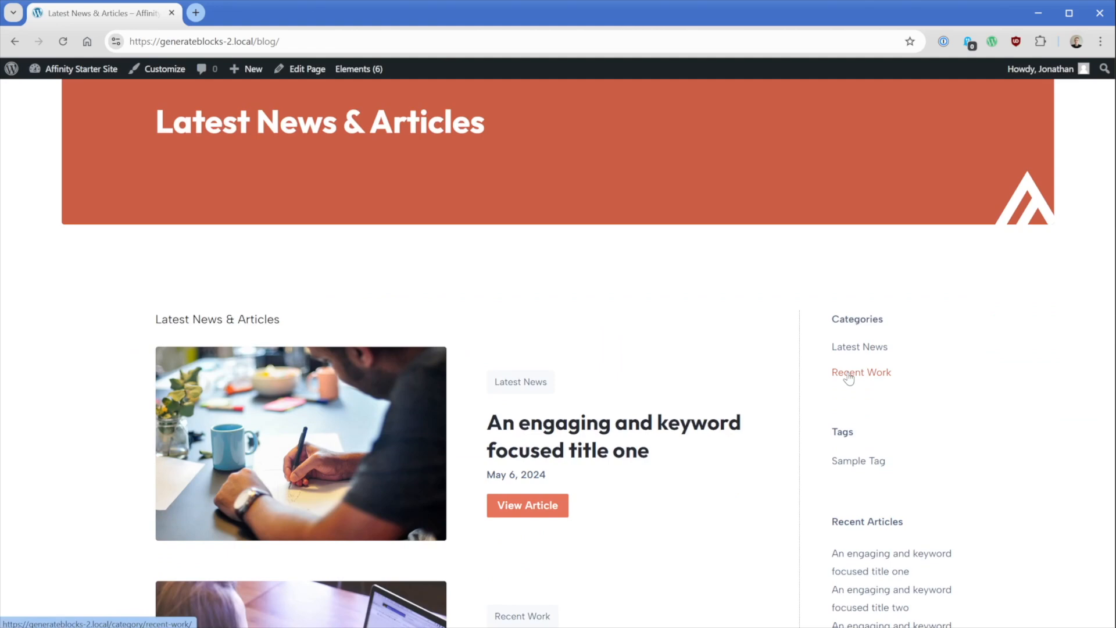
left_click(861, 372)
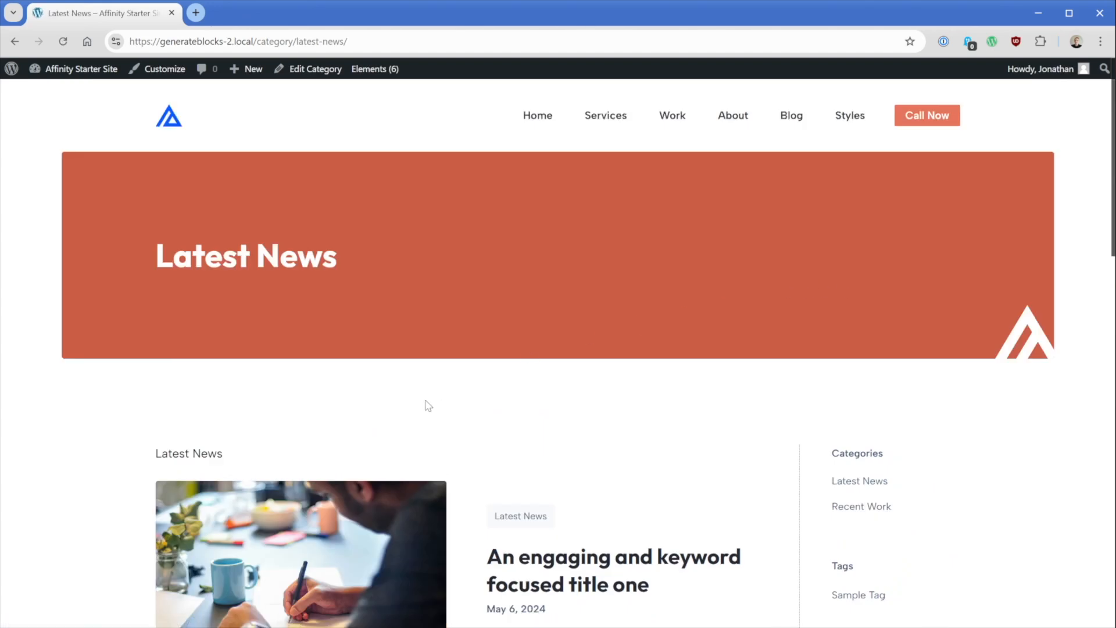
scroll("down", 3)
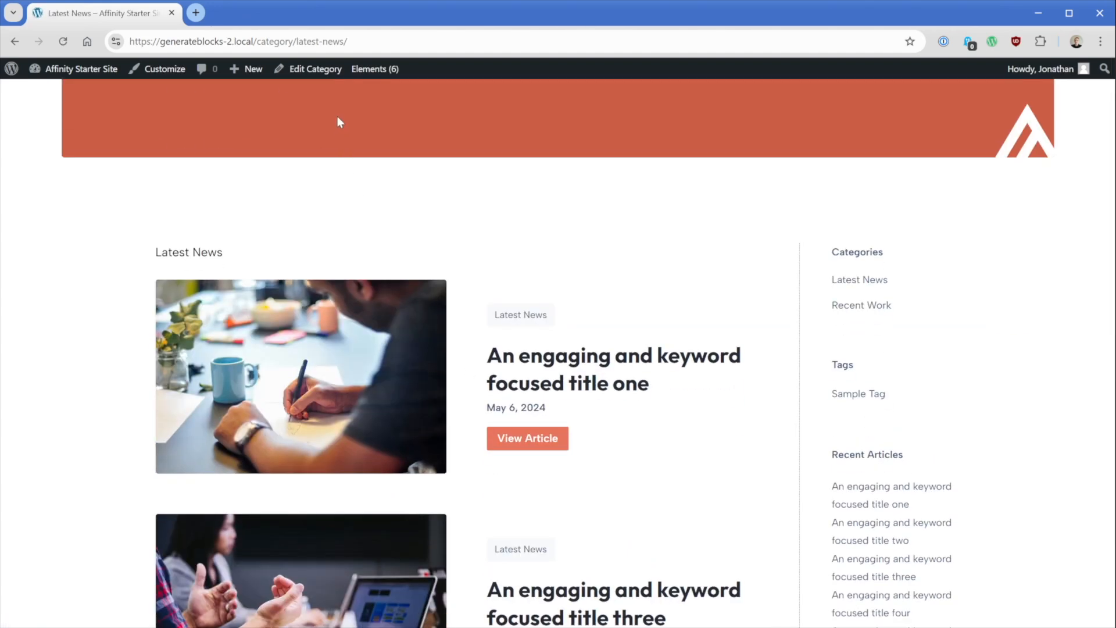
left_click(376, 68)
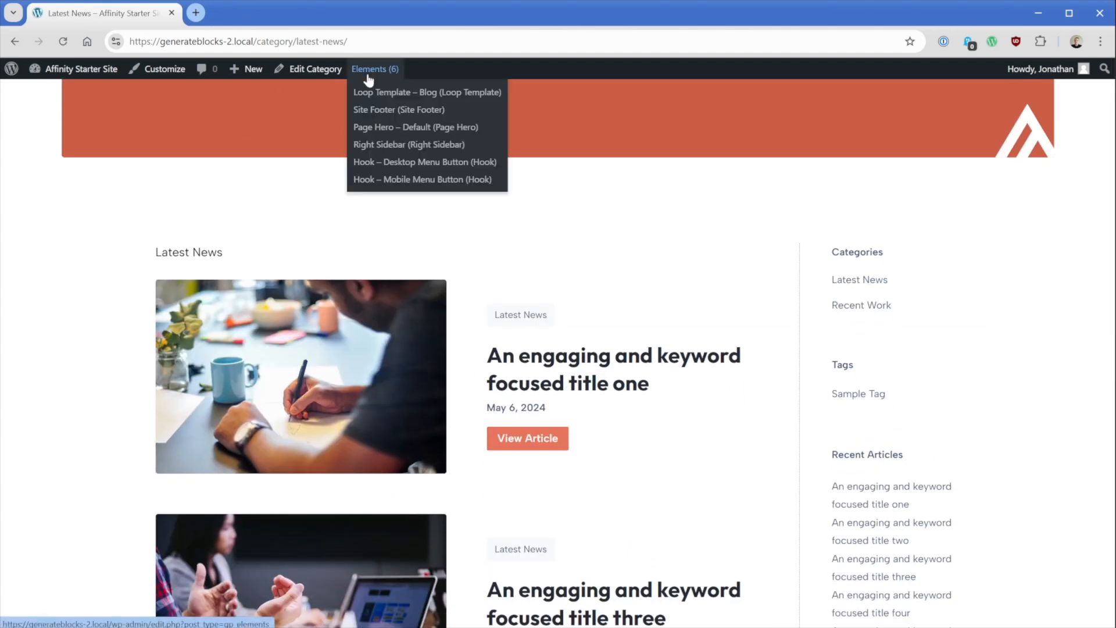
Return to the admin Elements list, then go to the All Pages list
left_click(427, 92)
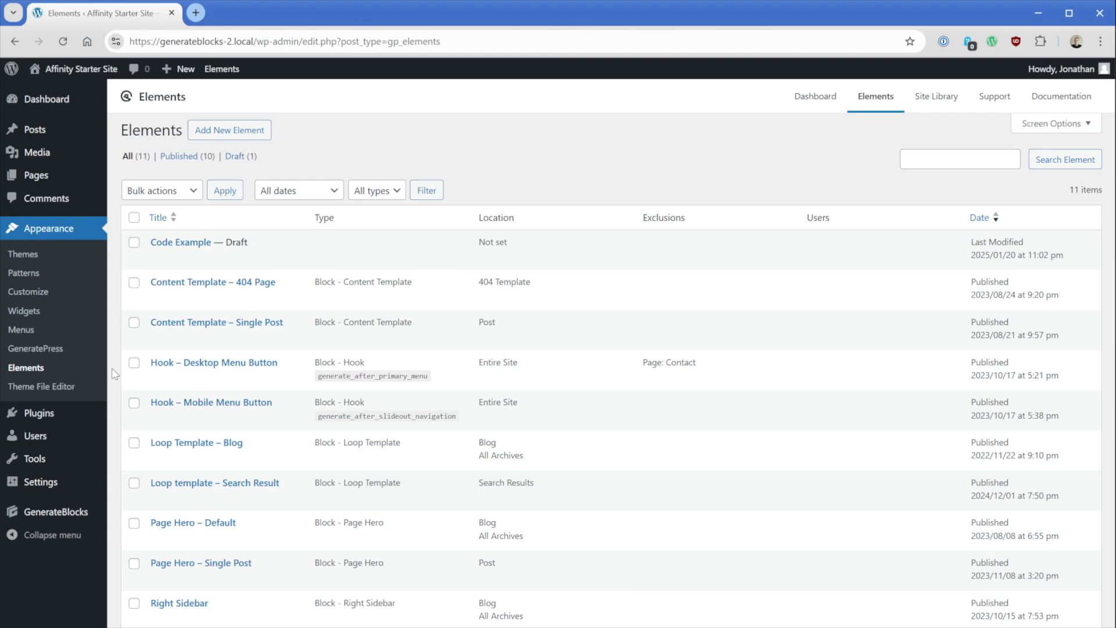
mouse_move(36, 176)
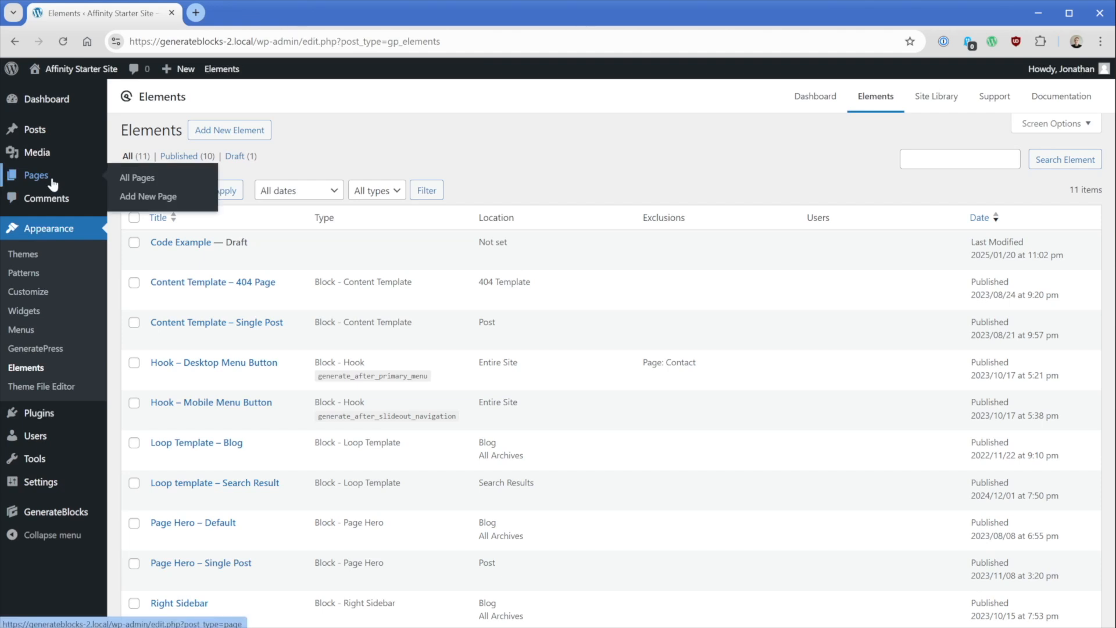
left_click(137, 177)
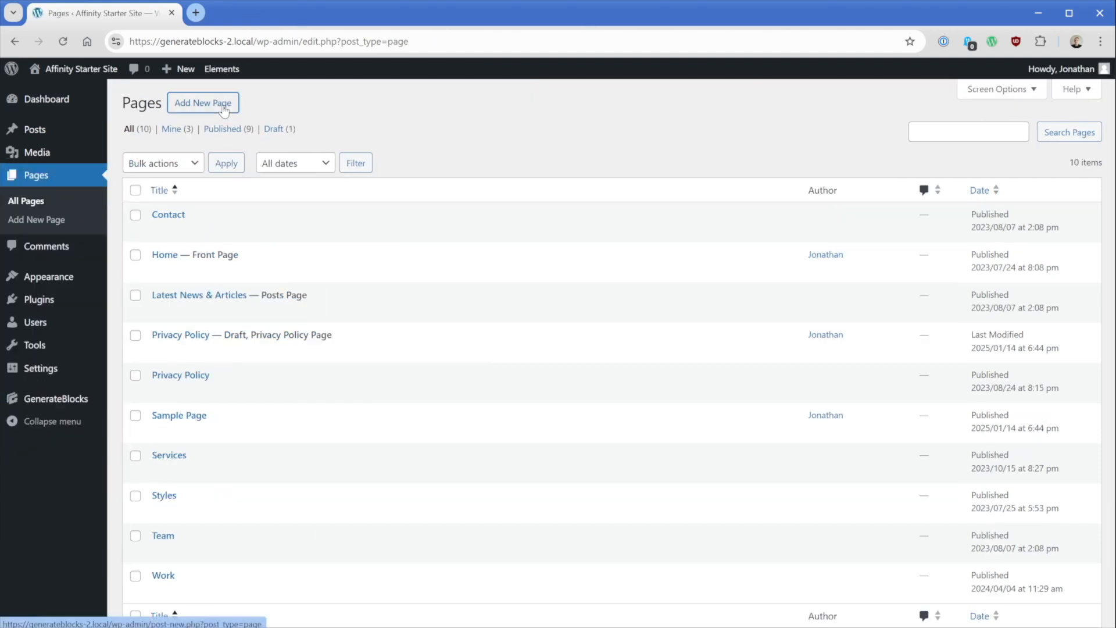
Create a new page titled Our Pricing and show the GenerateBlocks pattern panel
left_click(202, 102)
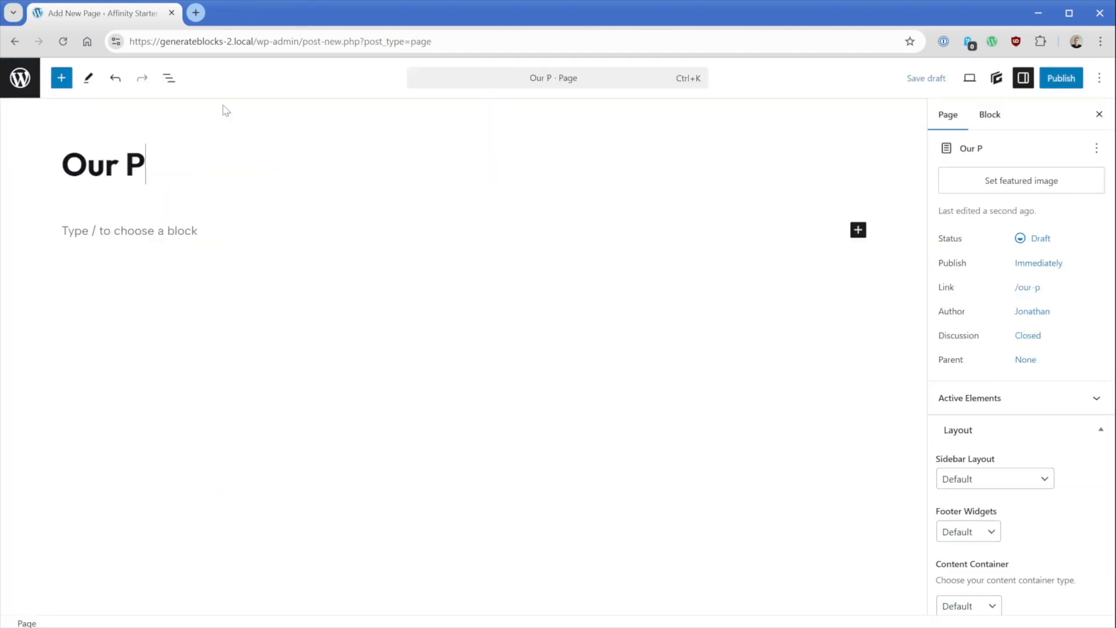
left_click(997, 78)
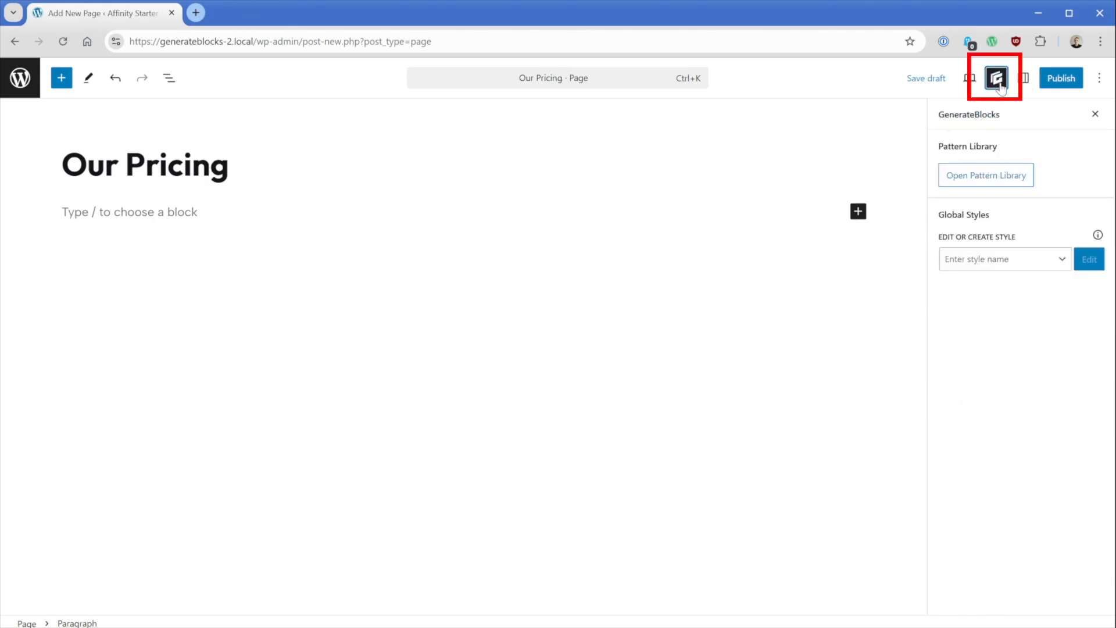
left_click(985, 174)
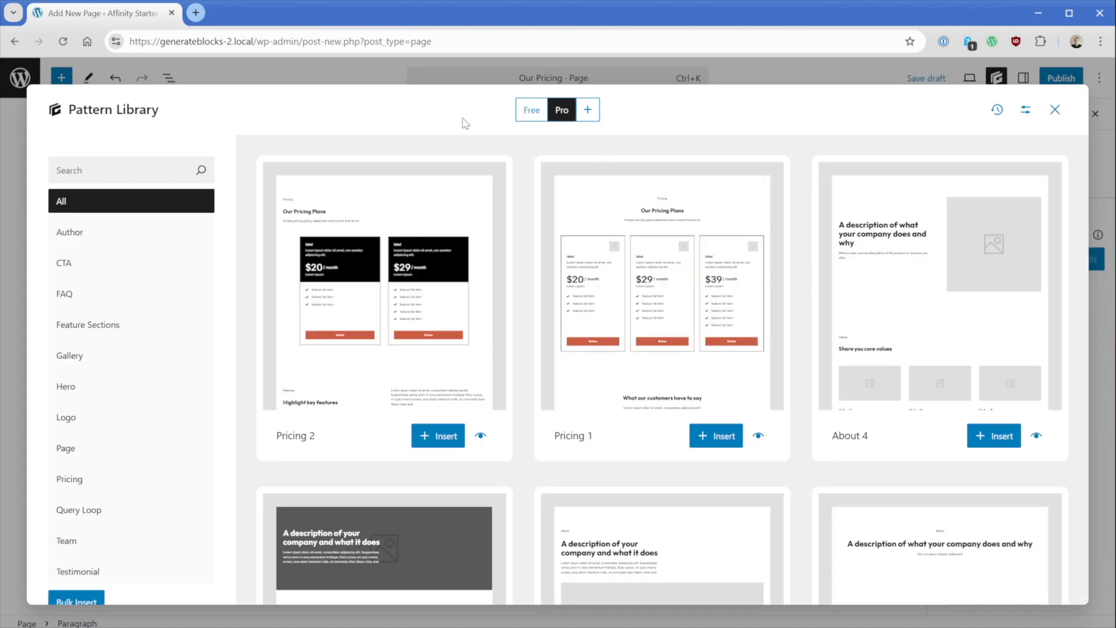
Browse the Pro patterns and enable the Local library in Manage Libraries
scroll("down", 3)
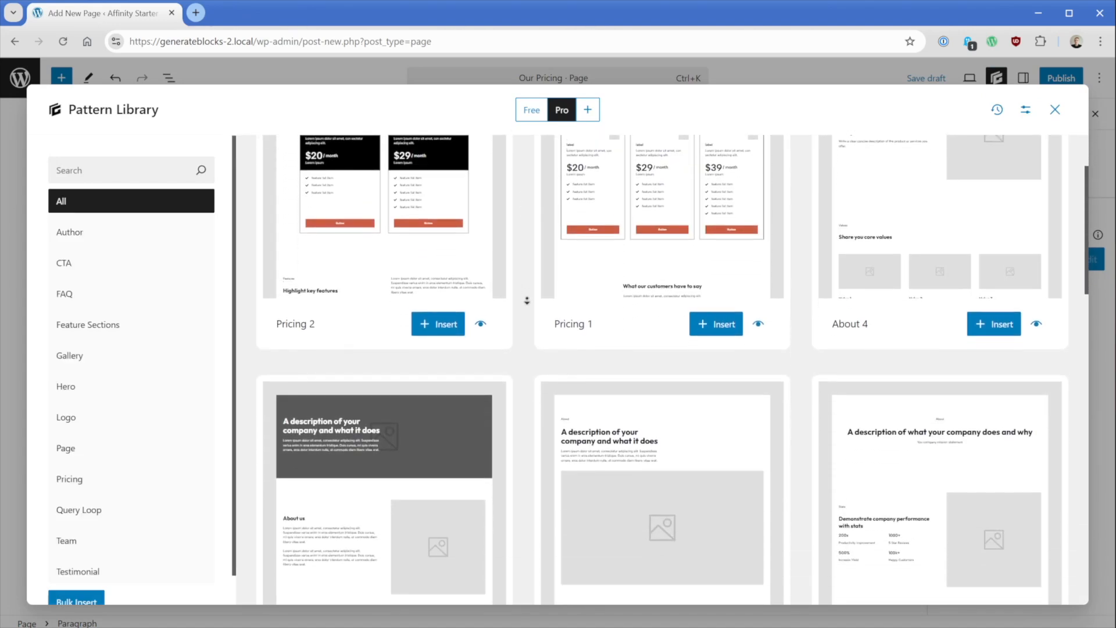
scroll("down", 3)
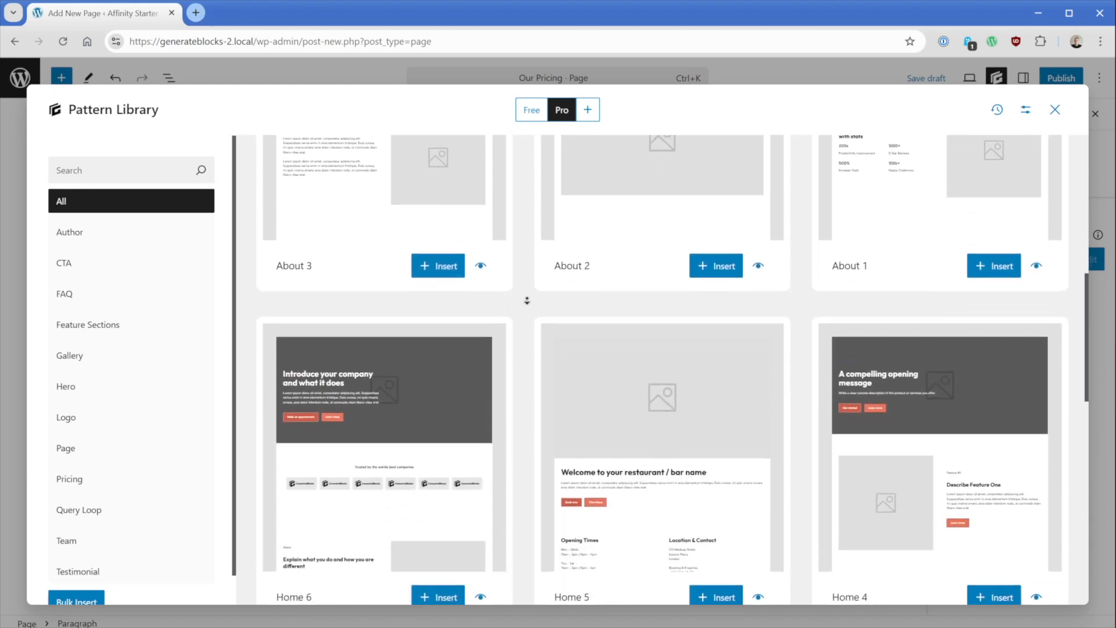
scroll("down", 3)
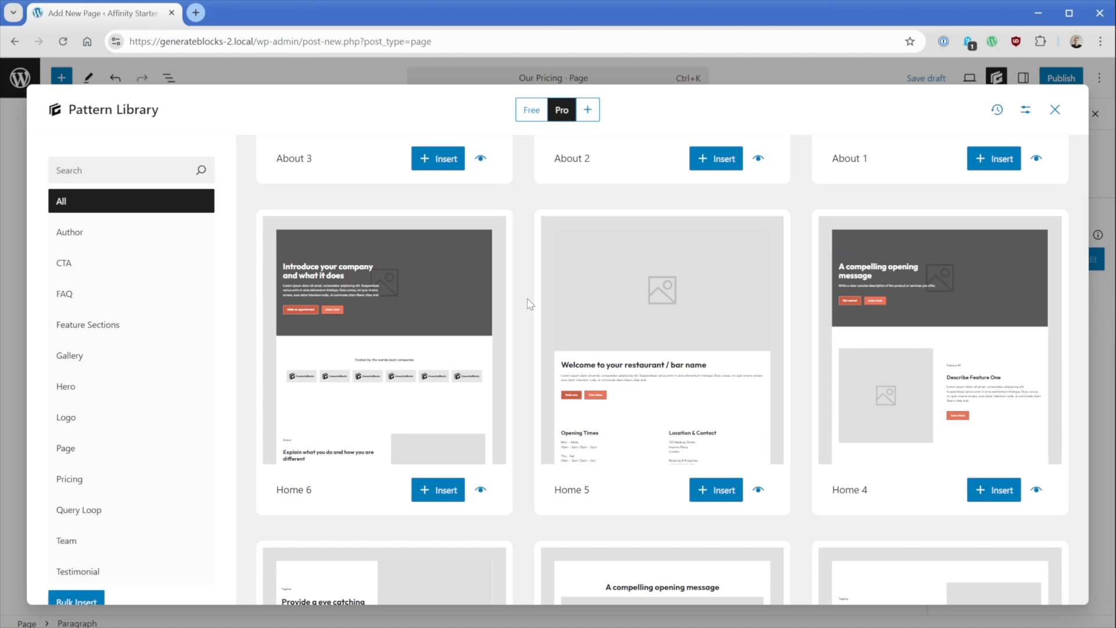
mouse_move(1027, 114)
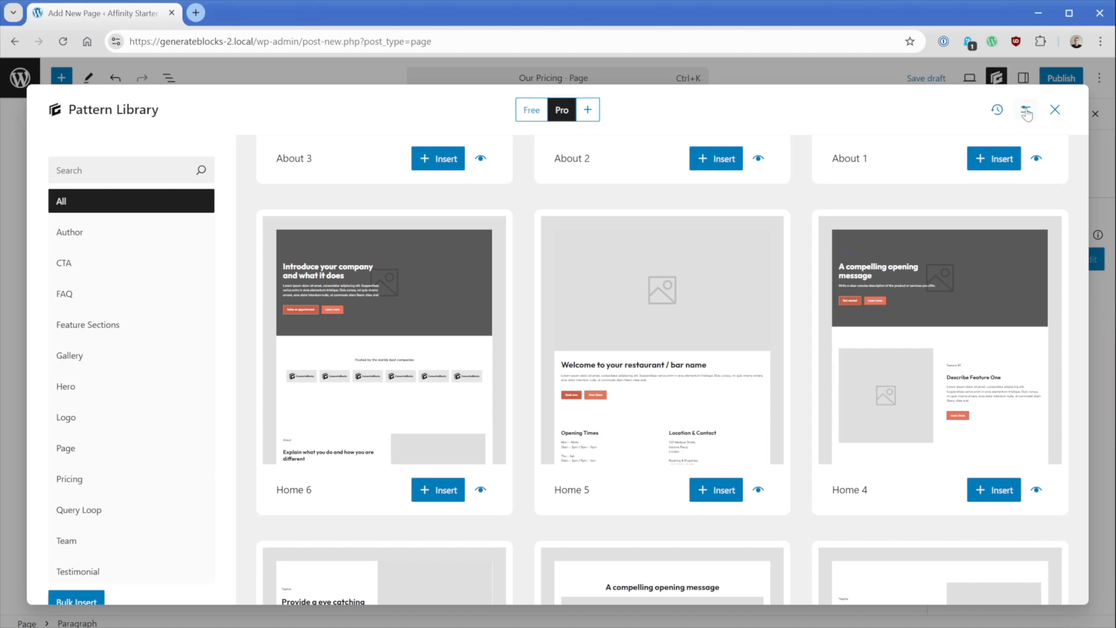
left_click(1026, 110)
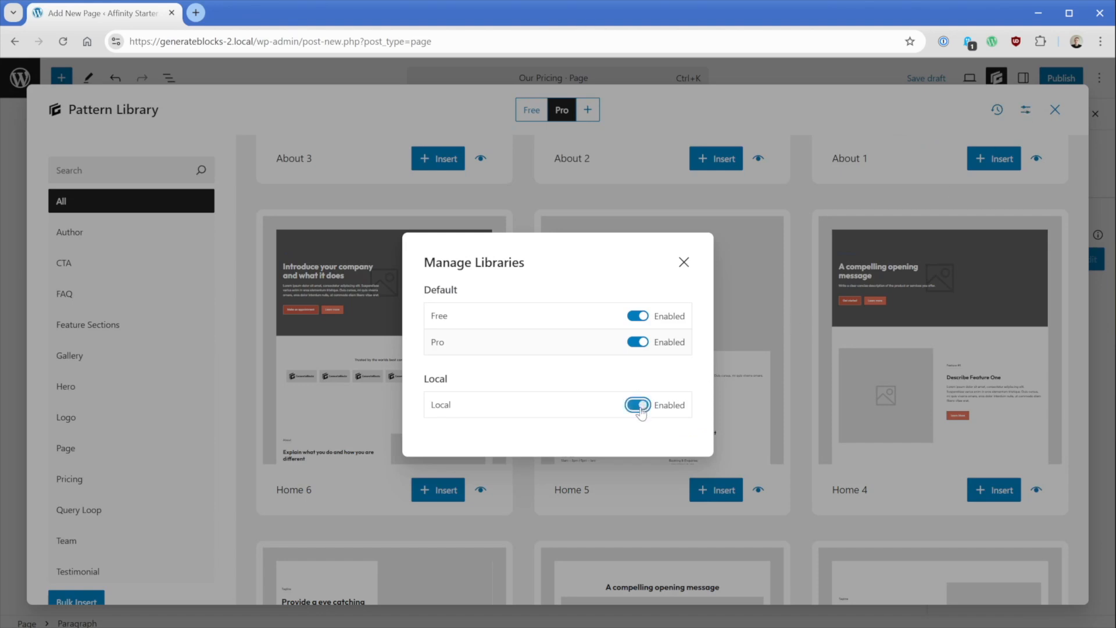
Insert the Hero pattern from the Local library into the Our Pricing page
left_click(638, 405)
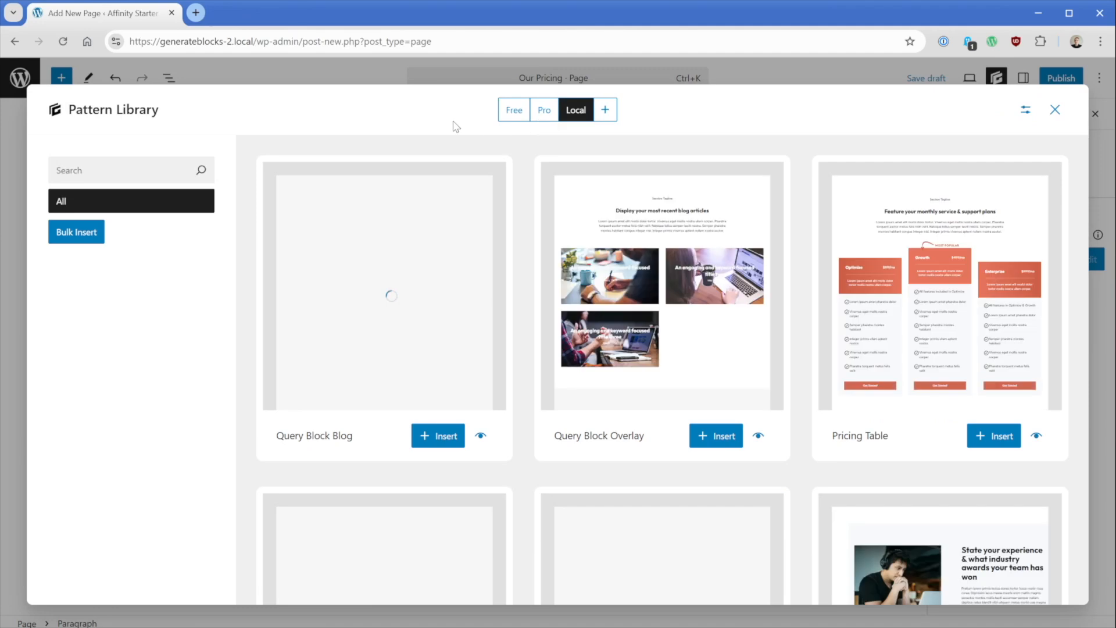
scroll("down", 3)
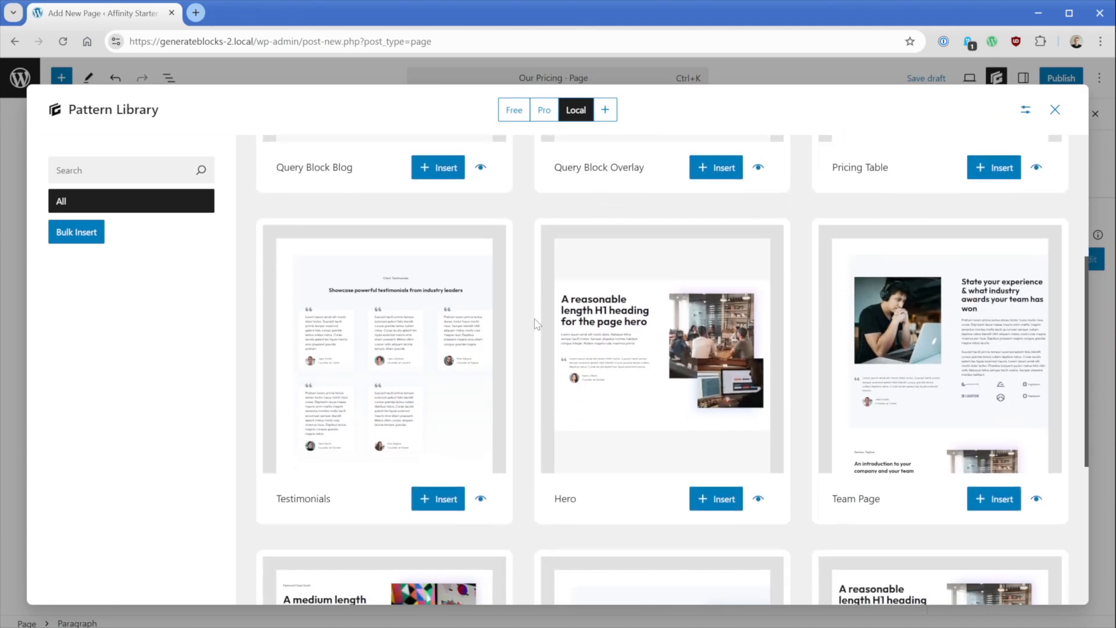
scroll("down", 3)
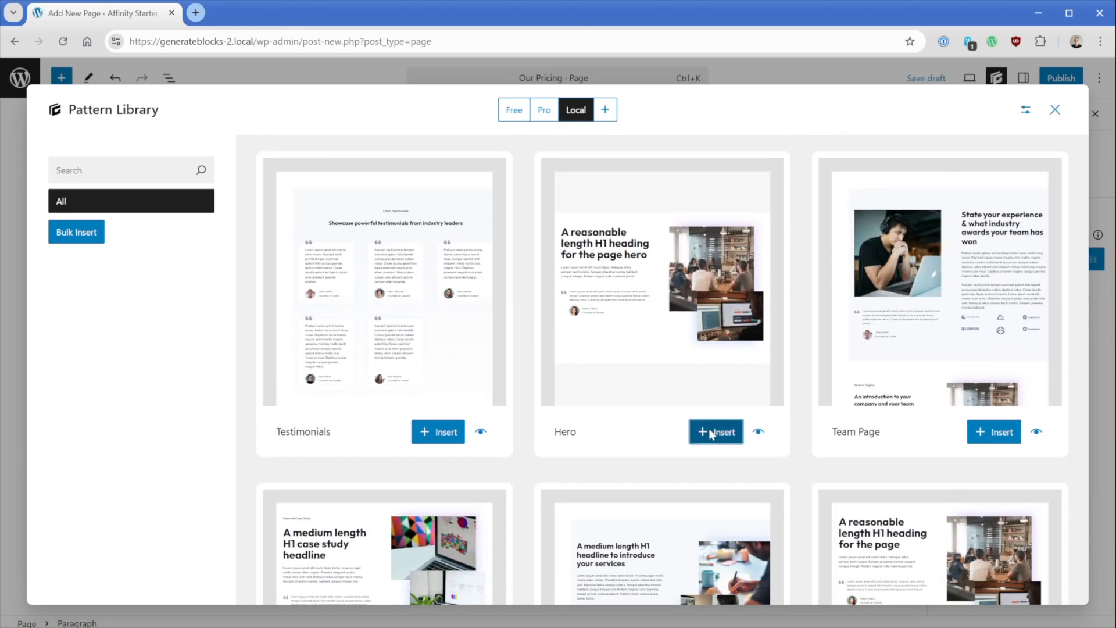
left_click(715, 432)
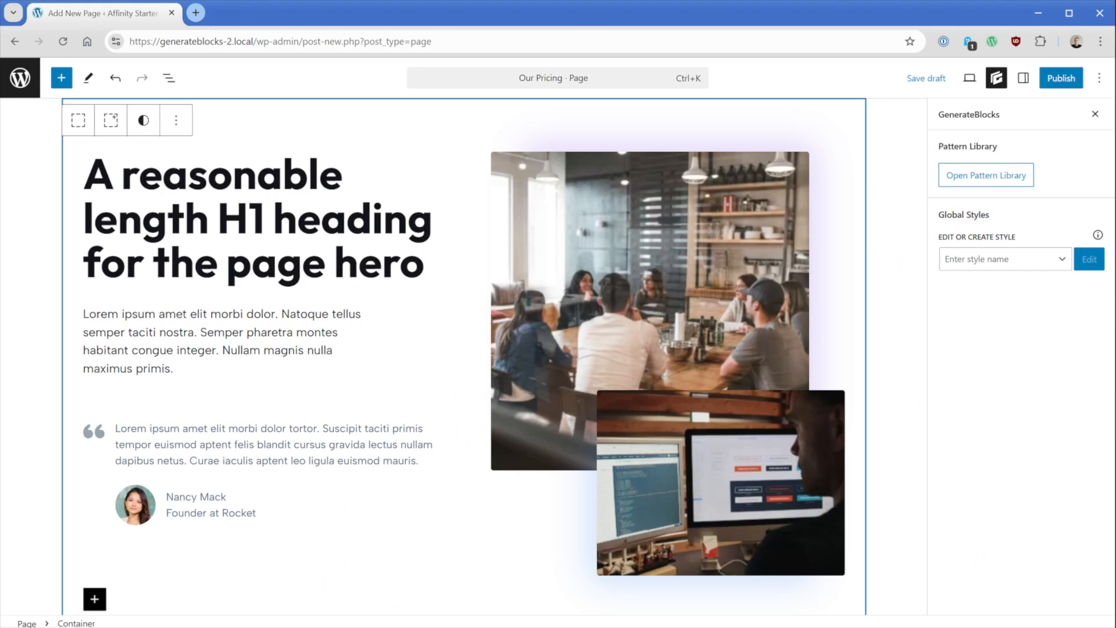
Add an empty block after the hero Container and reopen the Pattern Library
left_click(169, 78)
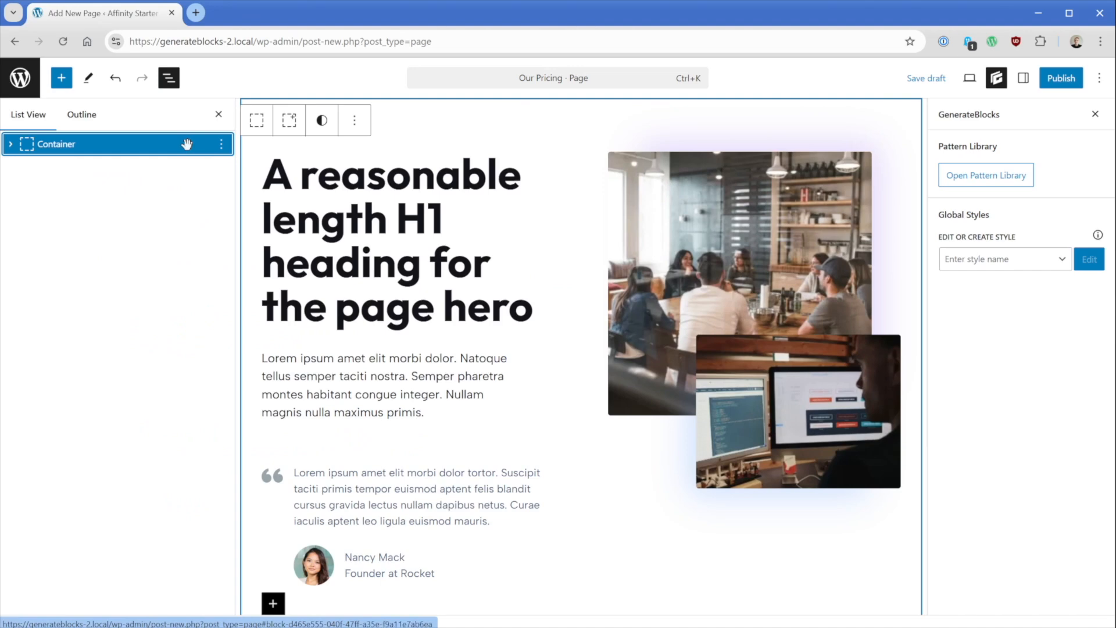
left_click(221, 144)
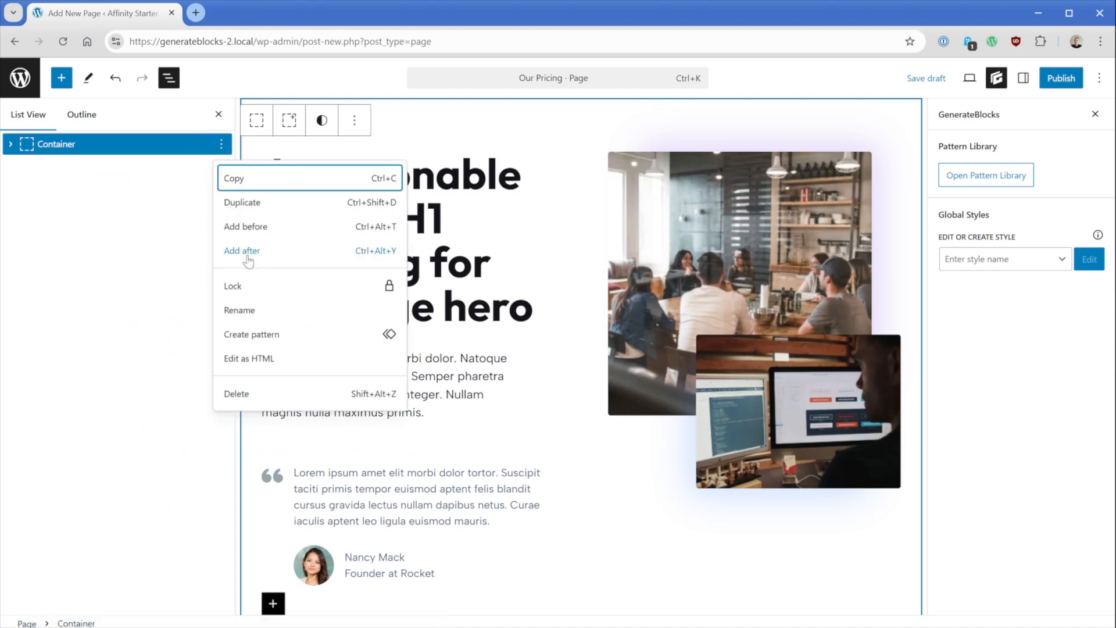
left_click(985, 174)
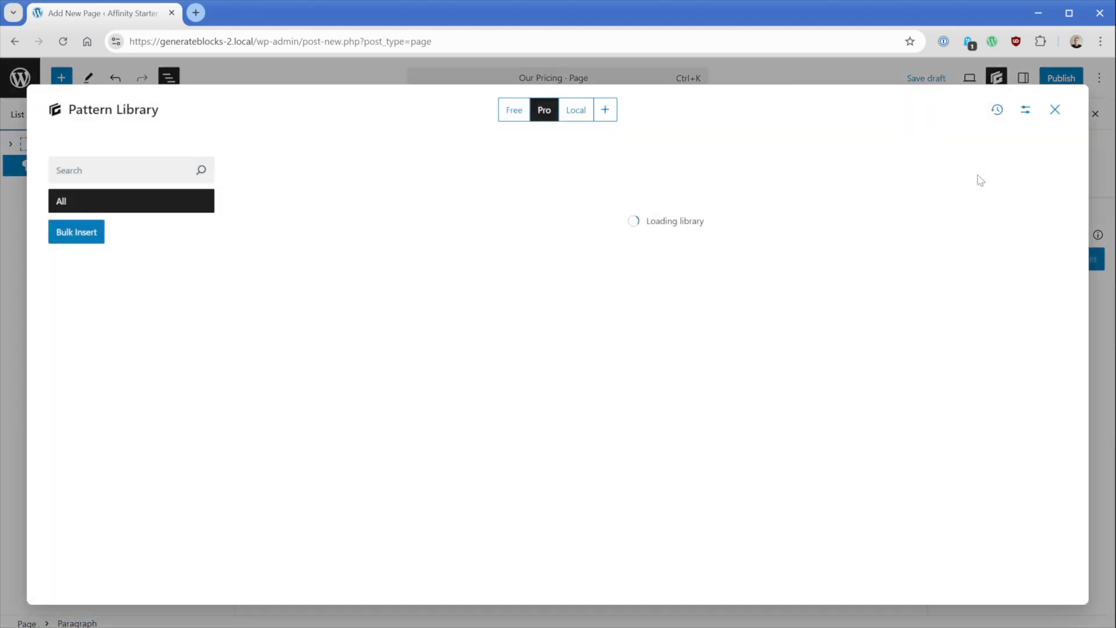
Bulk-insert the Pricing Table and Testimonials patterns from the Local library
left_click(576, 109)
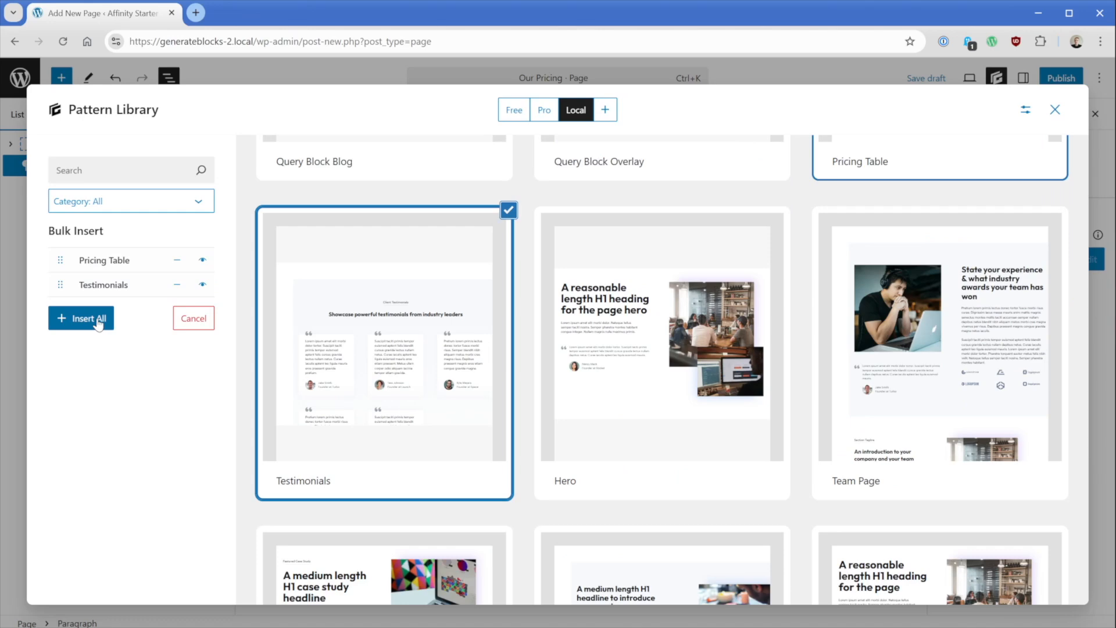
scroll("down", 3)
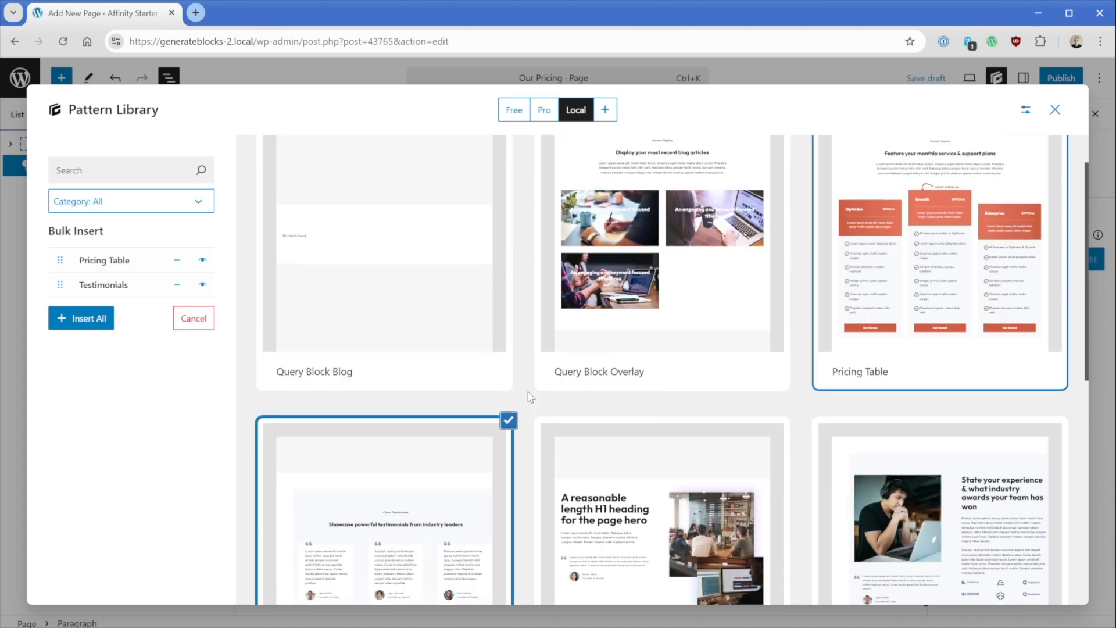
scroll("down", 3)
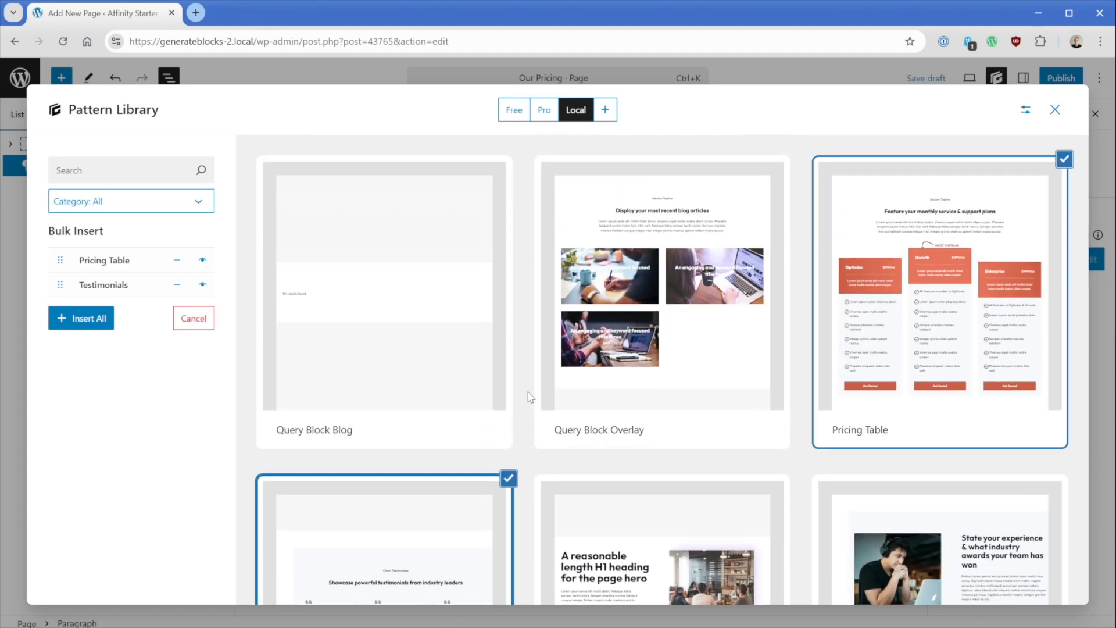
left_click(81, 317)
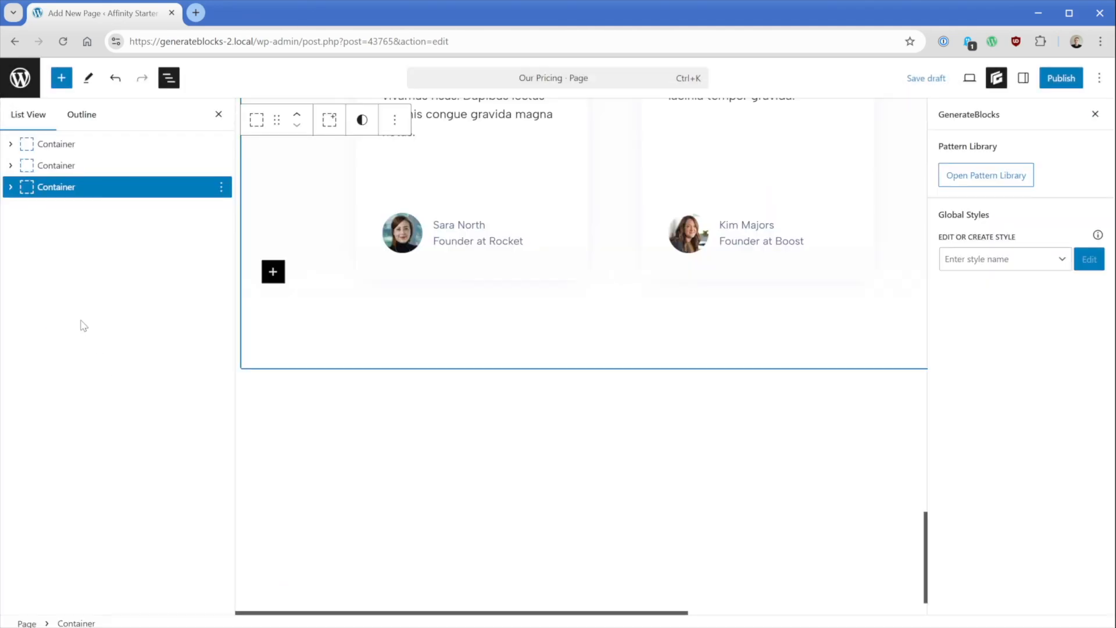
Publish the Our Pricing page and view it on the live site
scroll("down", 3)
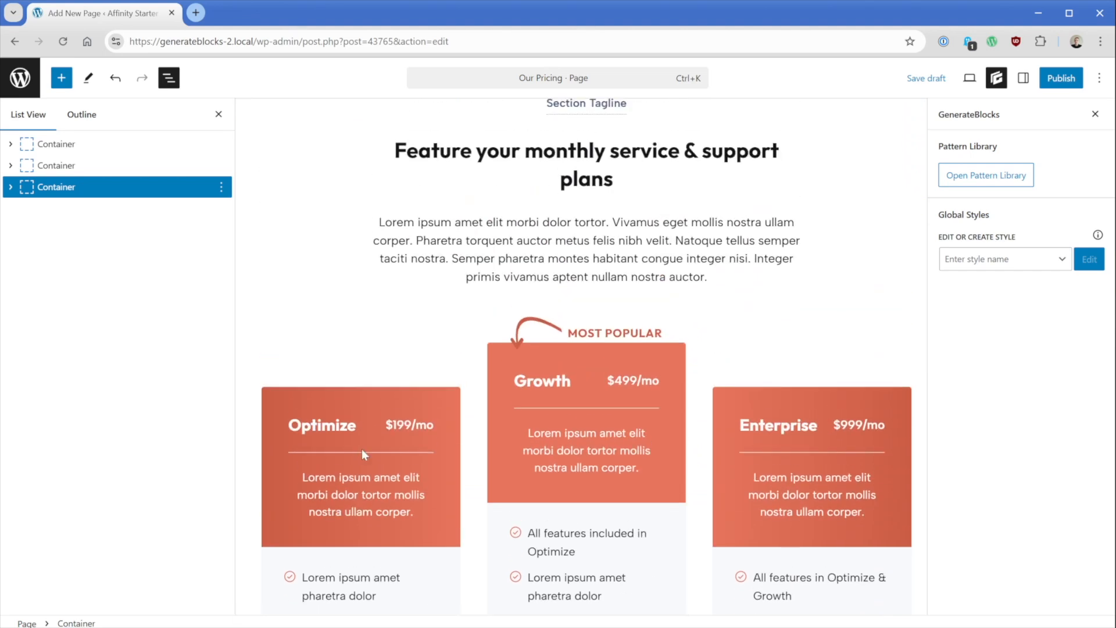
left_click(1061, 78)
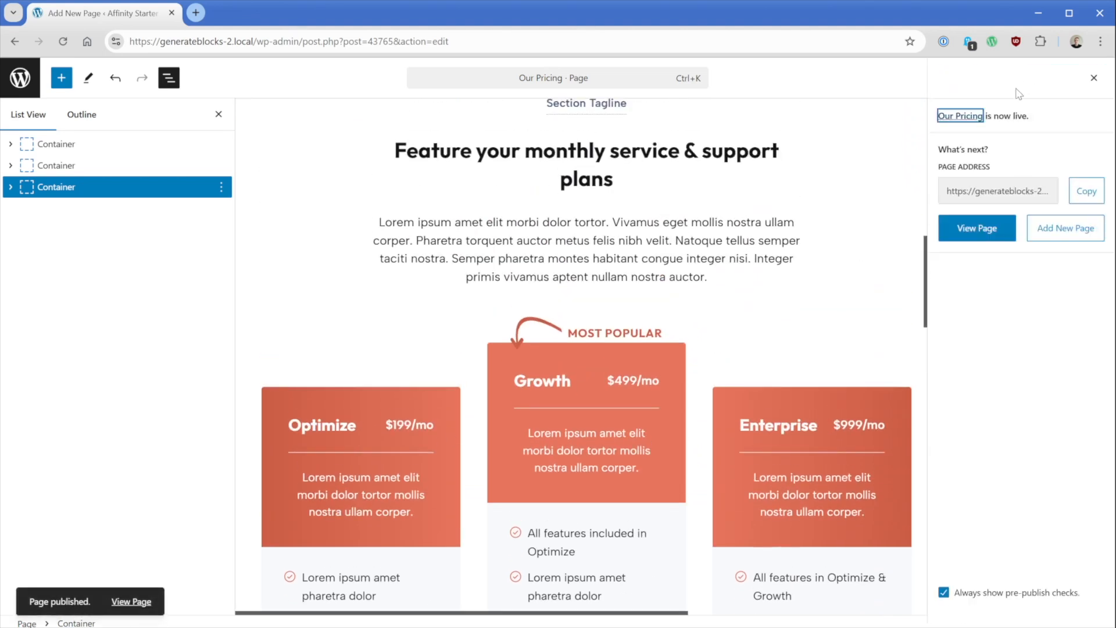
left_click(977, 228)
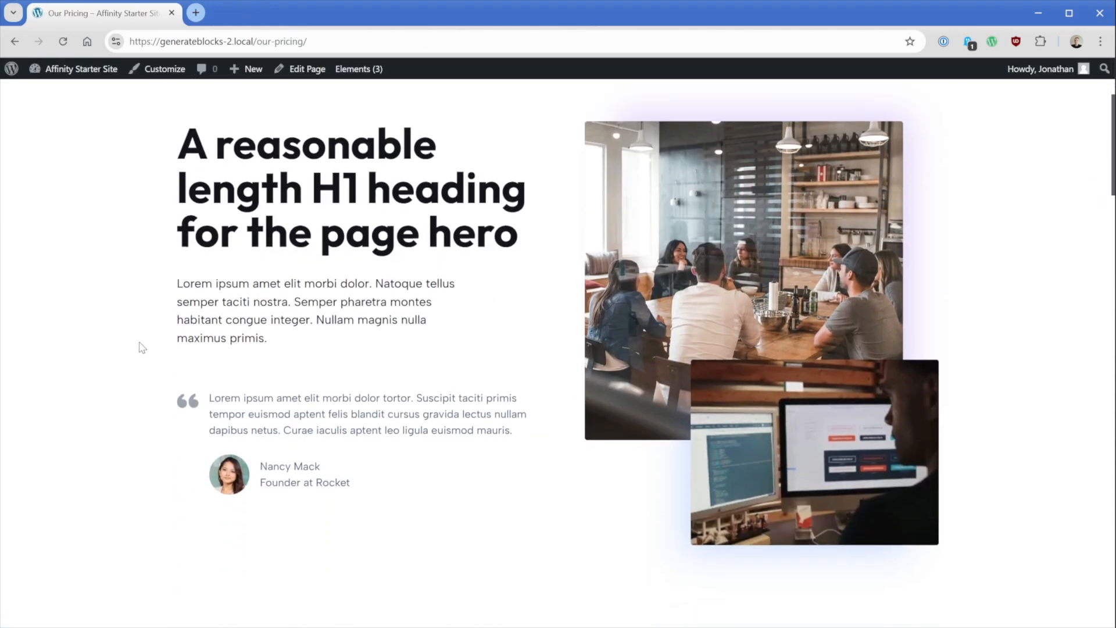
scroll("down", 3)
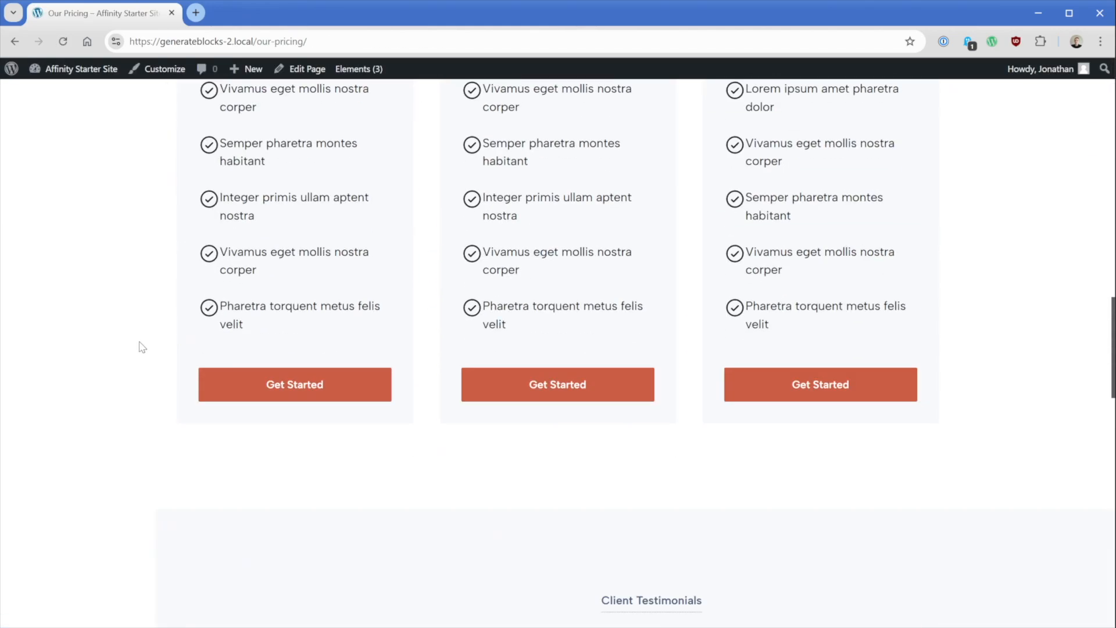
scroll("down", 3)
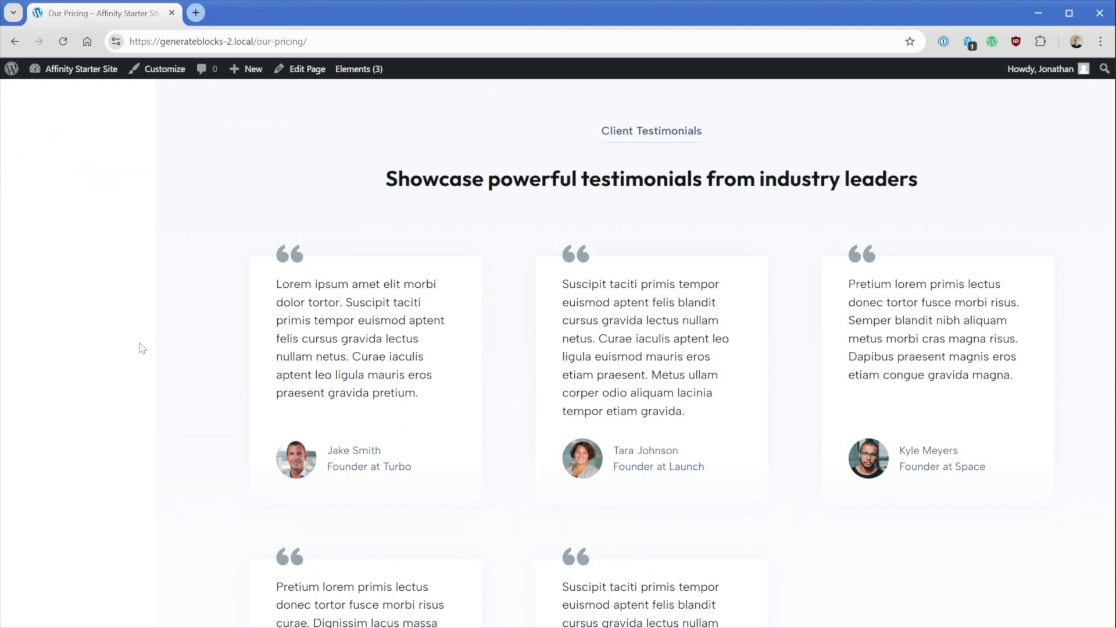